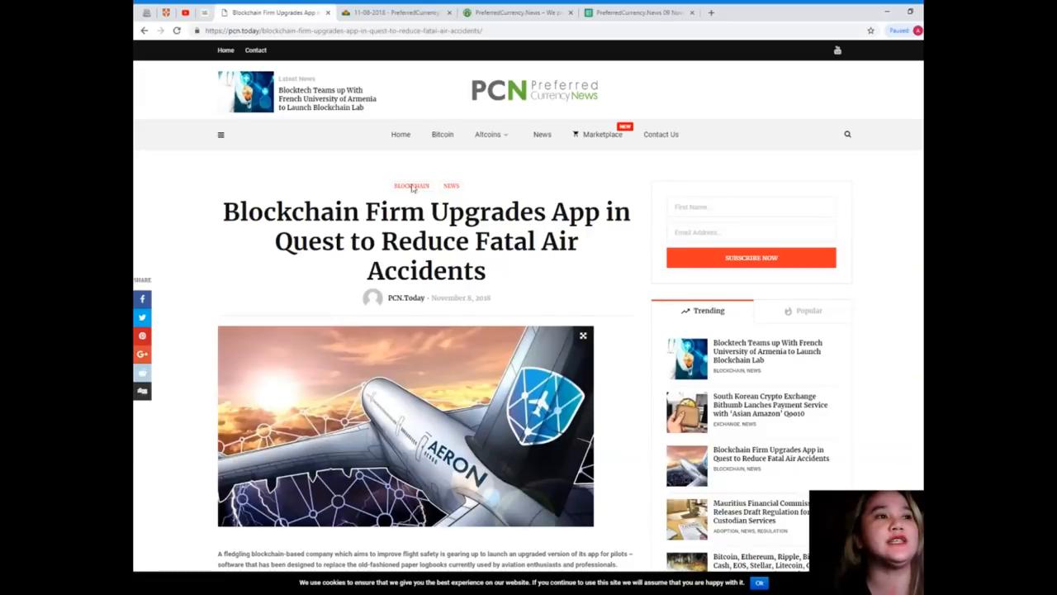
mouse_move(482, 291)
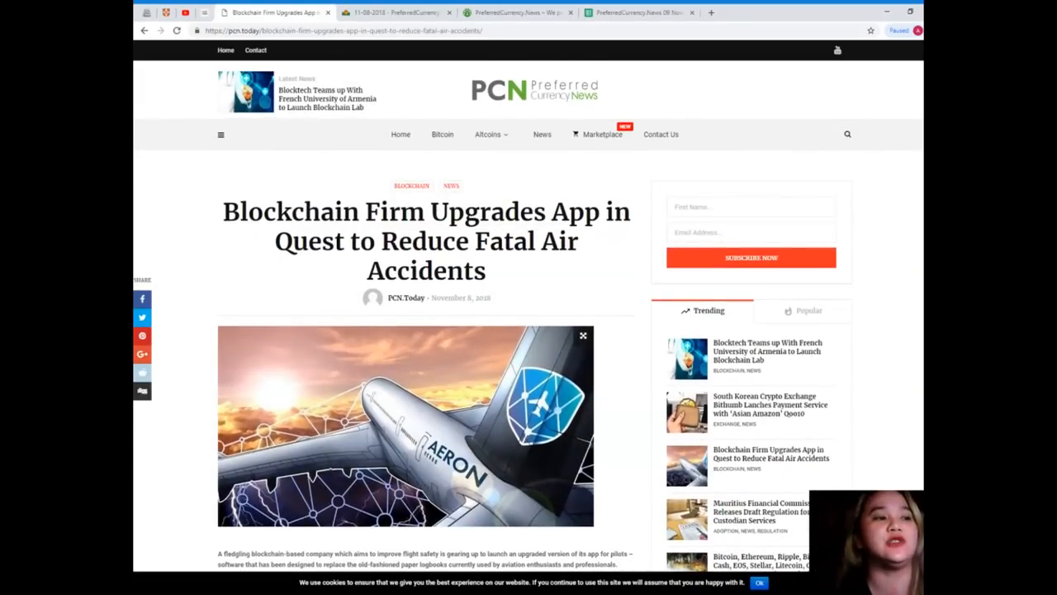
mouse_move(498, 508)
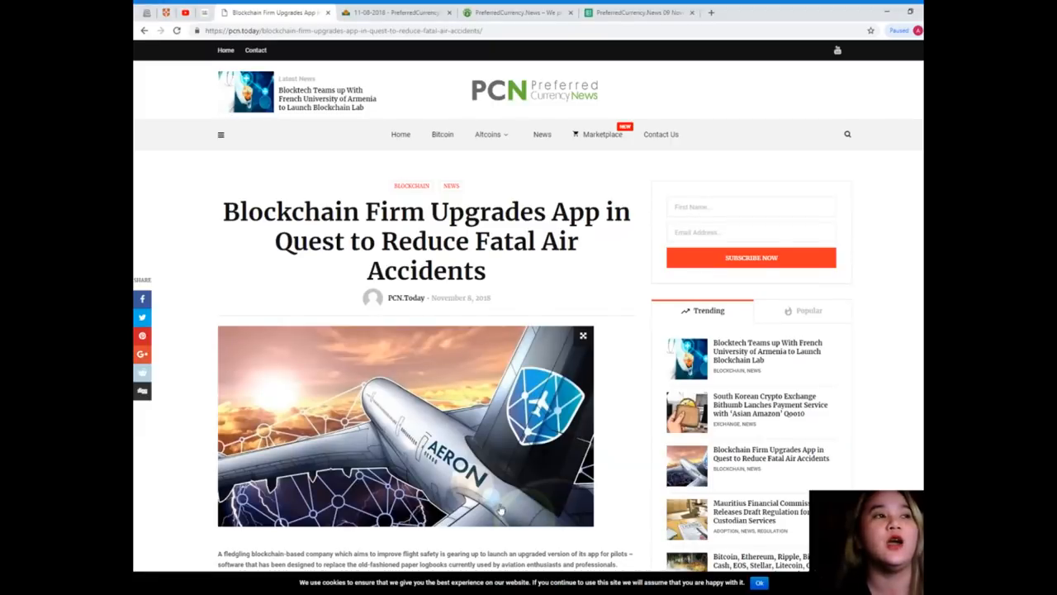
mouse_move(379, 359)
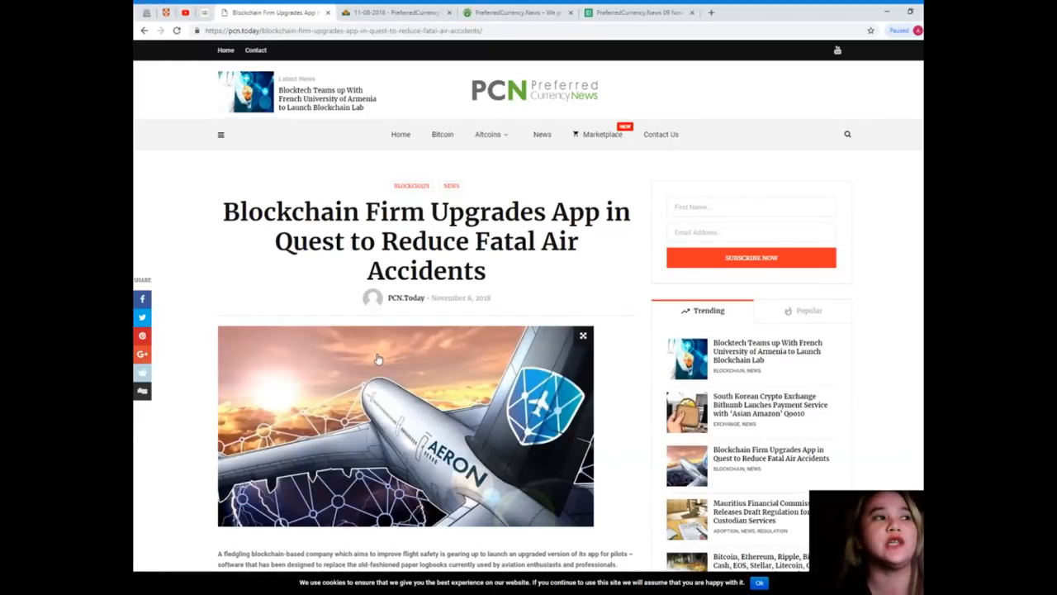
mouse_move(350, 360)
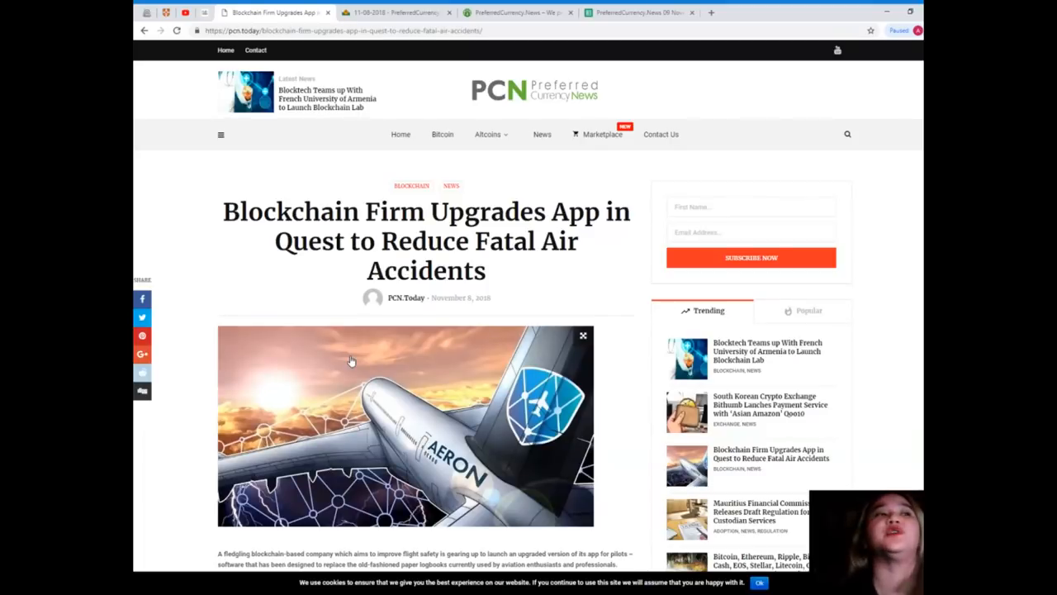
Scroll the PCN article down past the mobile app launch paragraphs to the Marking a milestone section
scroll(down, 3)
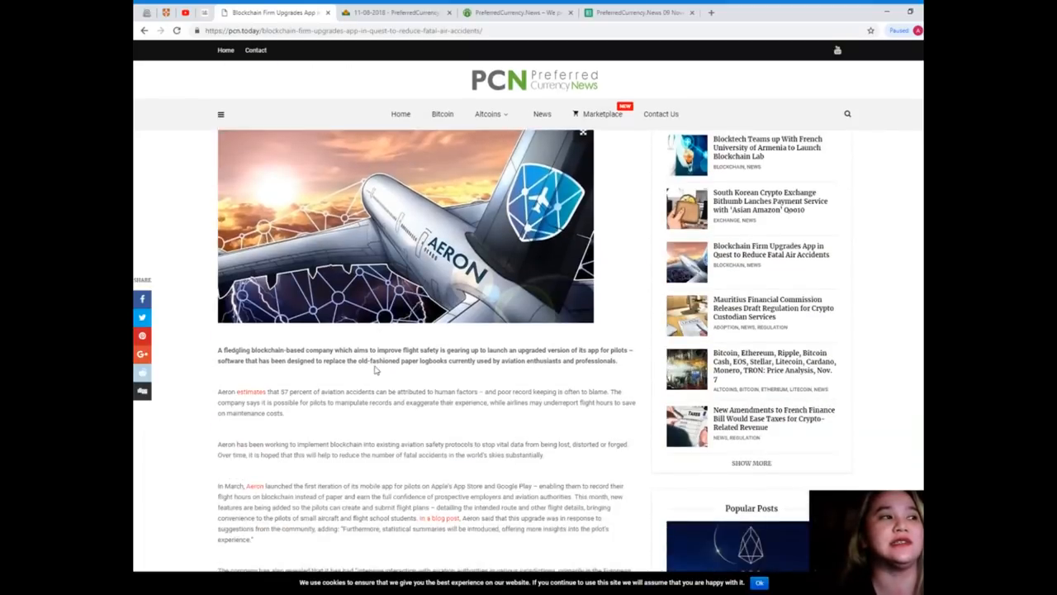
scroll(down, 3)
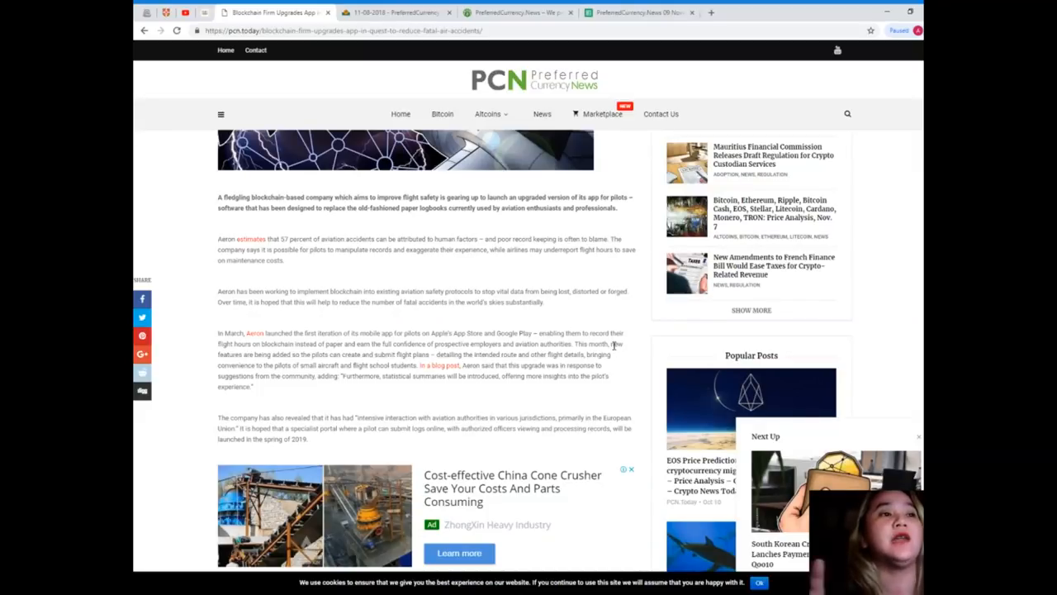
mouse_move(588, 195)
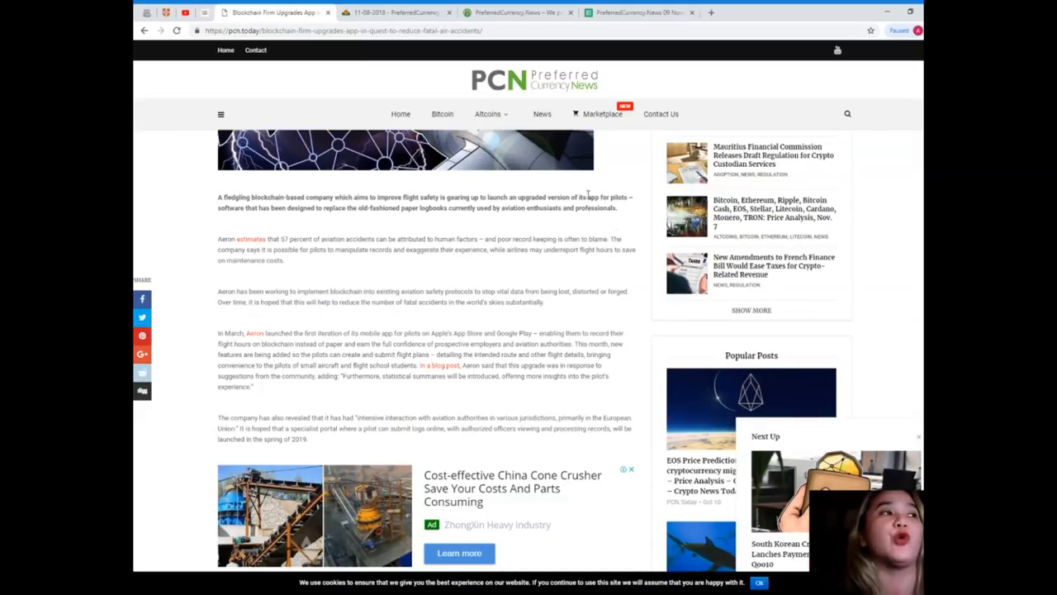
mouse_move(312, 233)
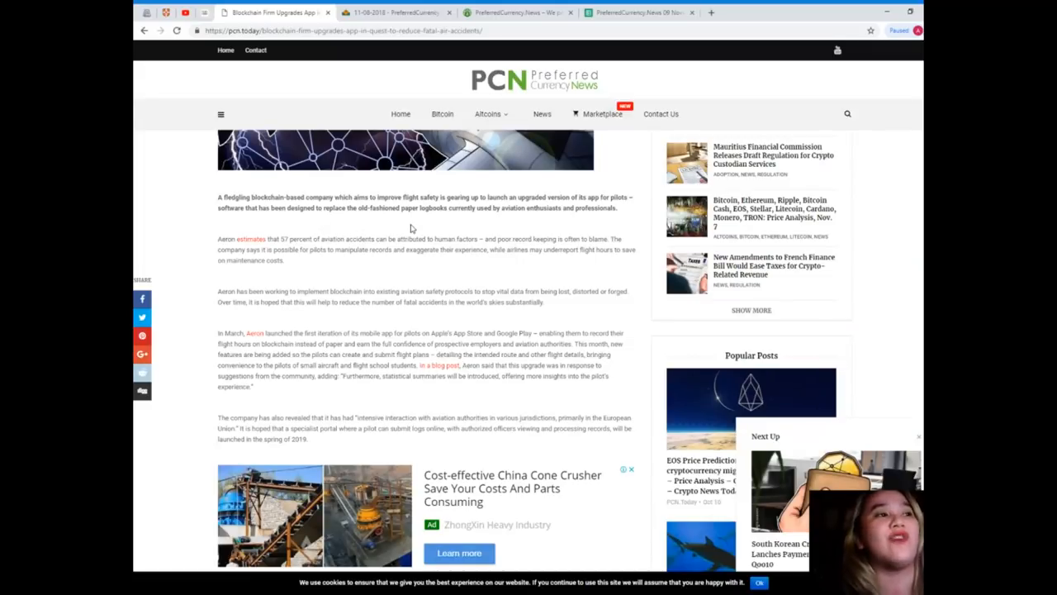
mouse_move(462, 224)
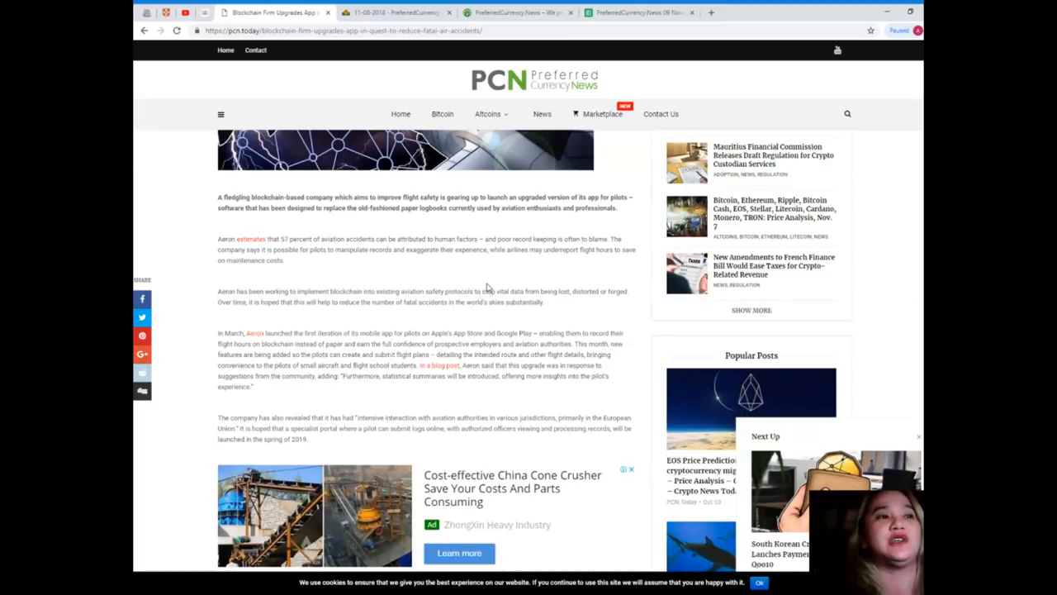
scroll(down, 3)
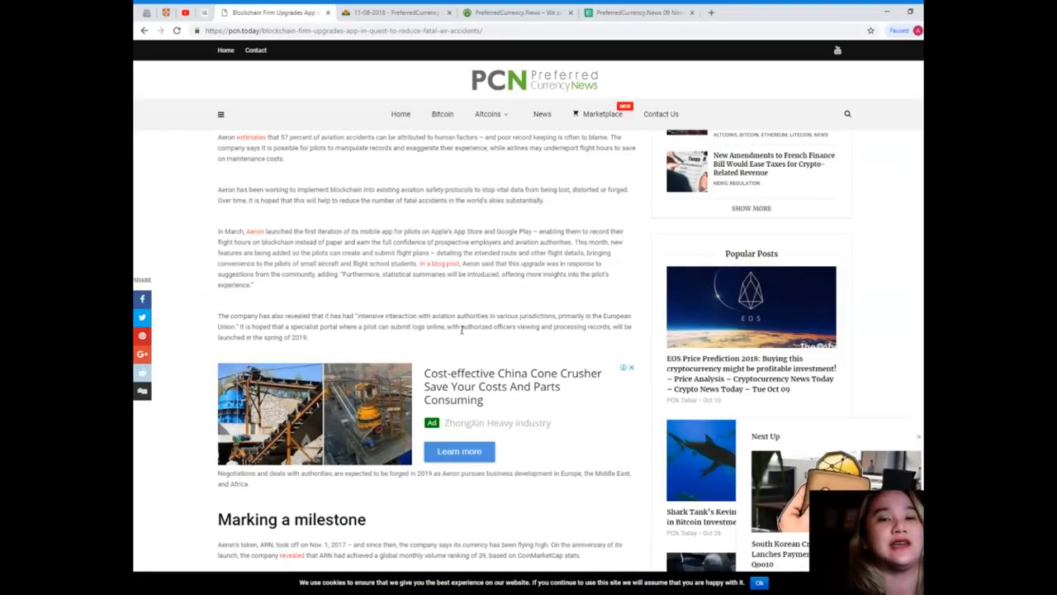
Scroll to the article's end showing the Continue Reading link and tags
scroll(down, 3)
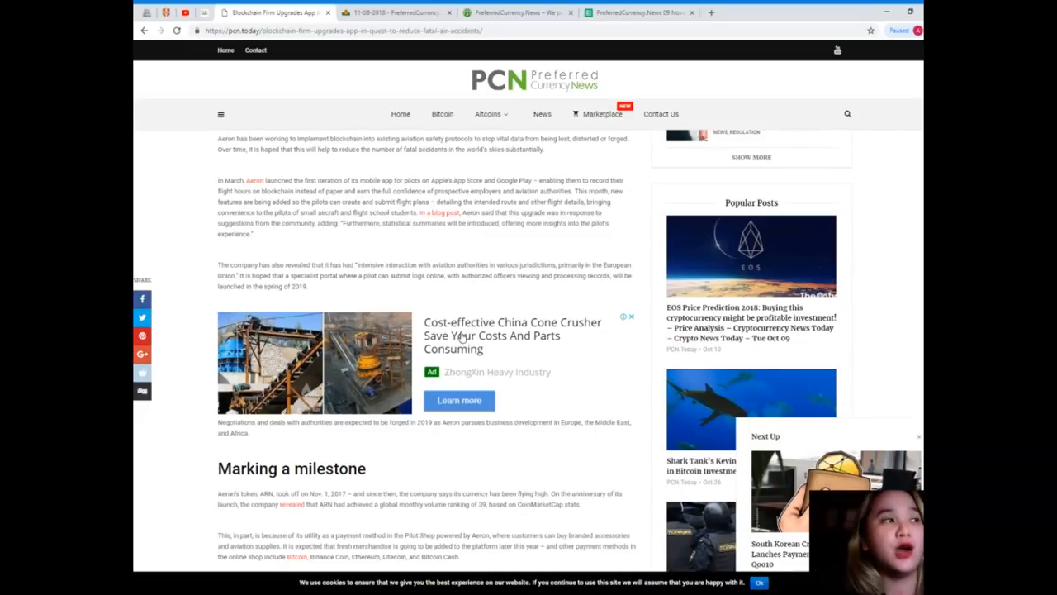
mouse_move(460, 337)
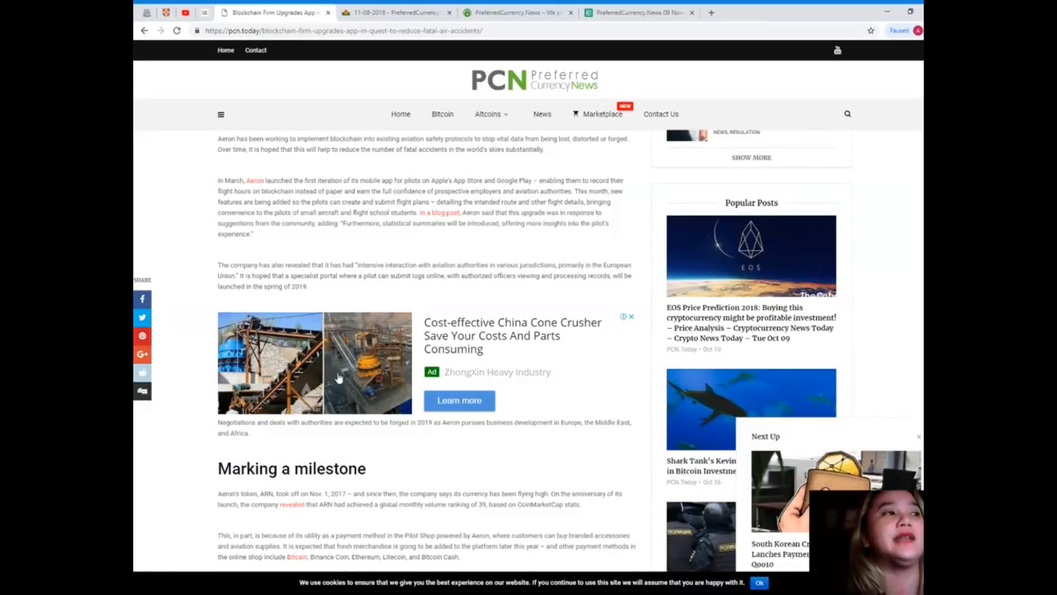
mouse_move(374, 482)
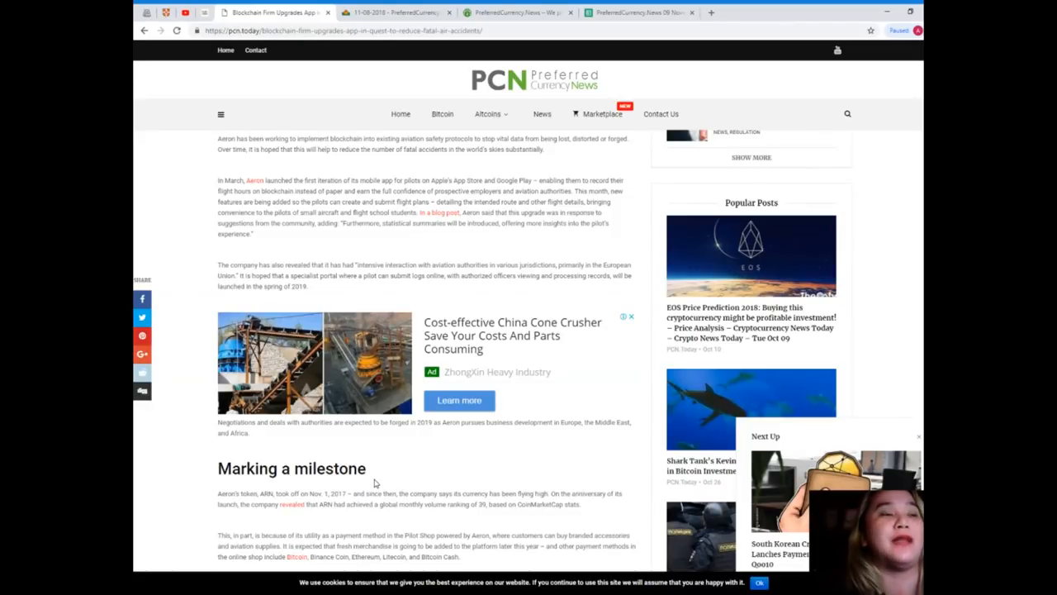
mouse_move(476, 238)
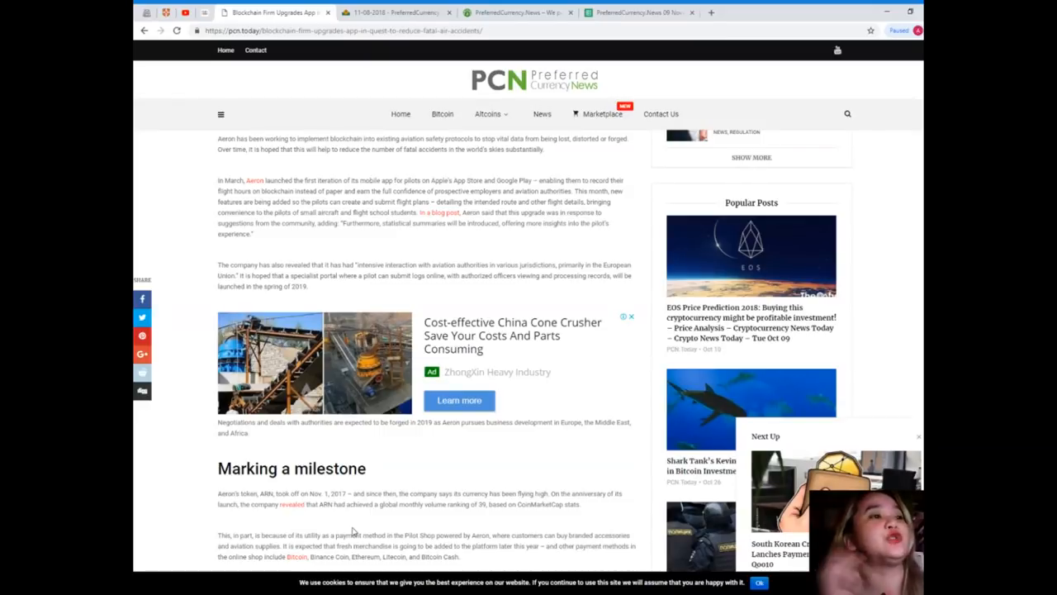
mouse_move(339, 430)
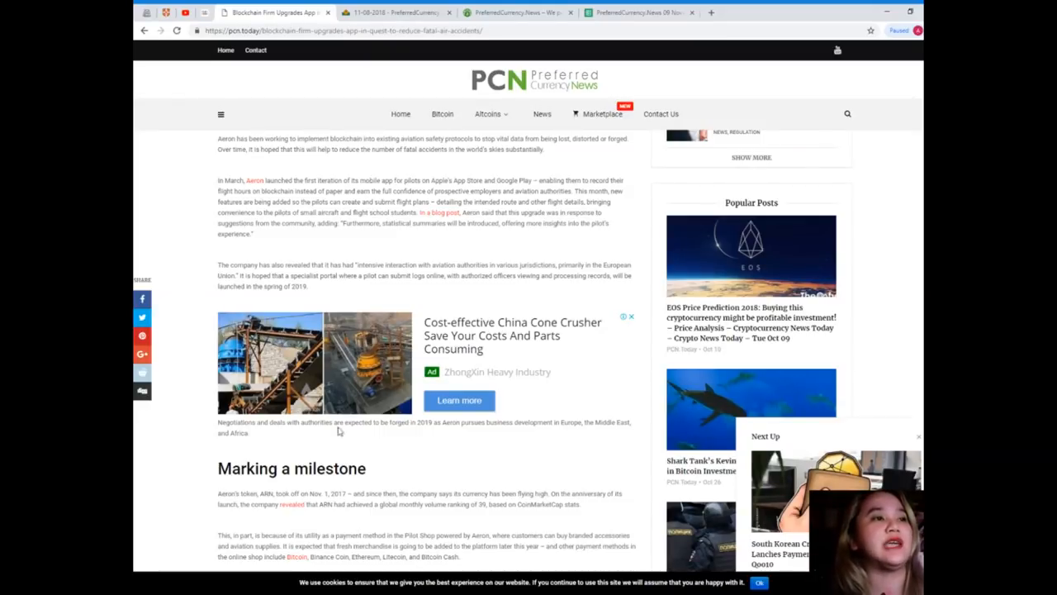
mouse_move(535, 248)
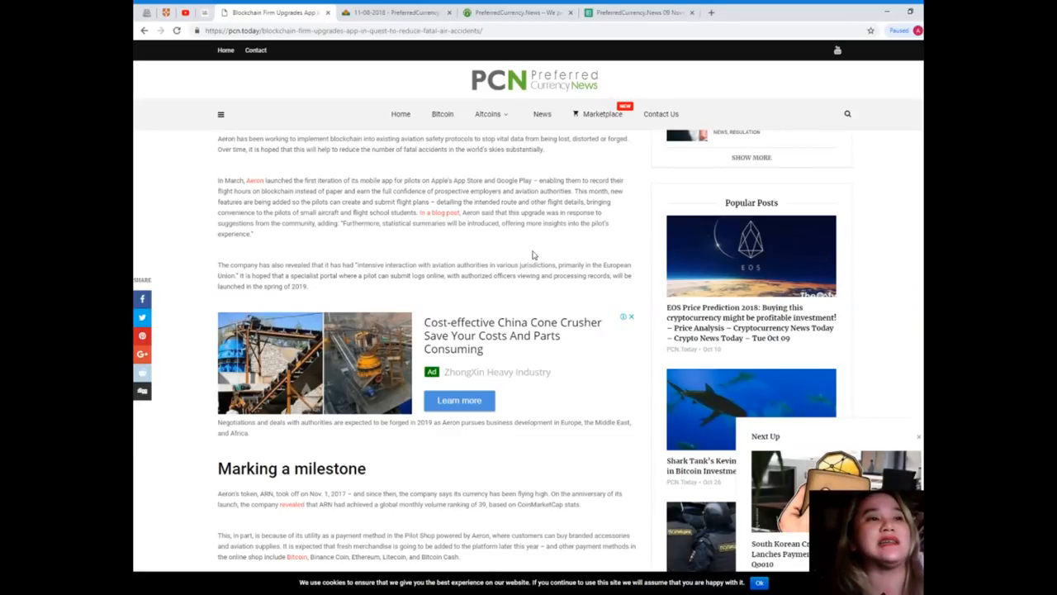
scroll(down, 3)
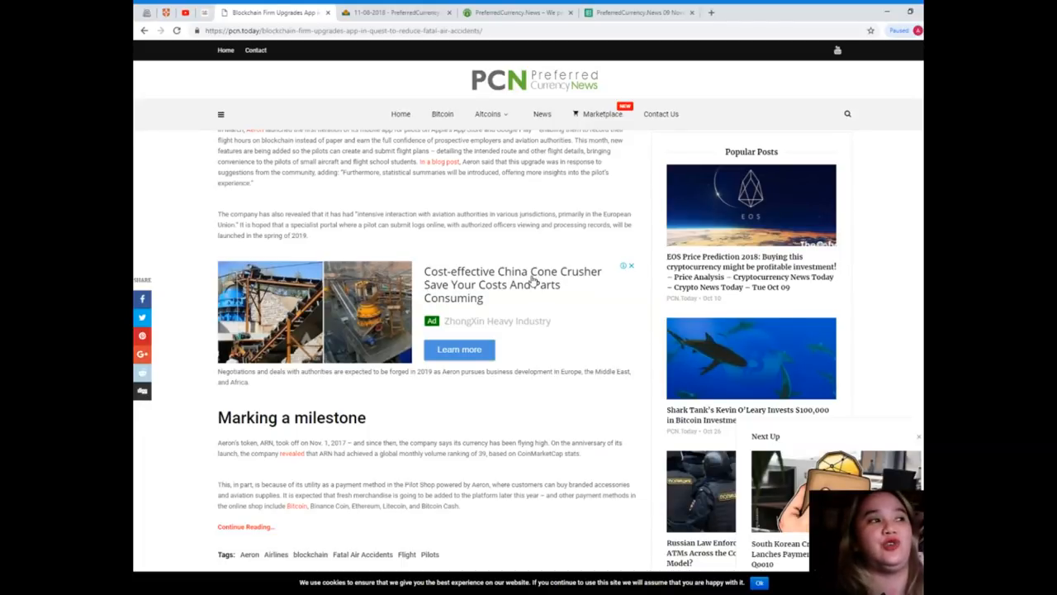
mouse_move(291, 248)
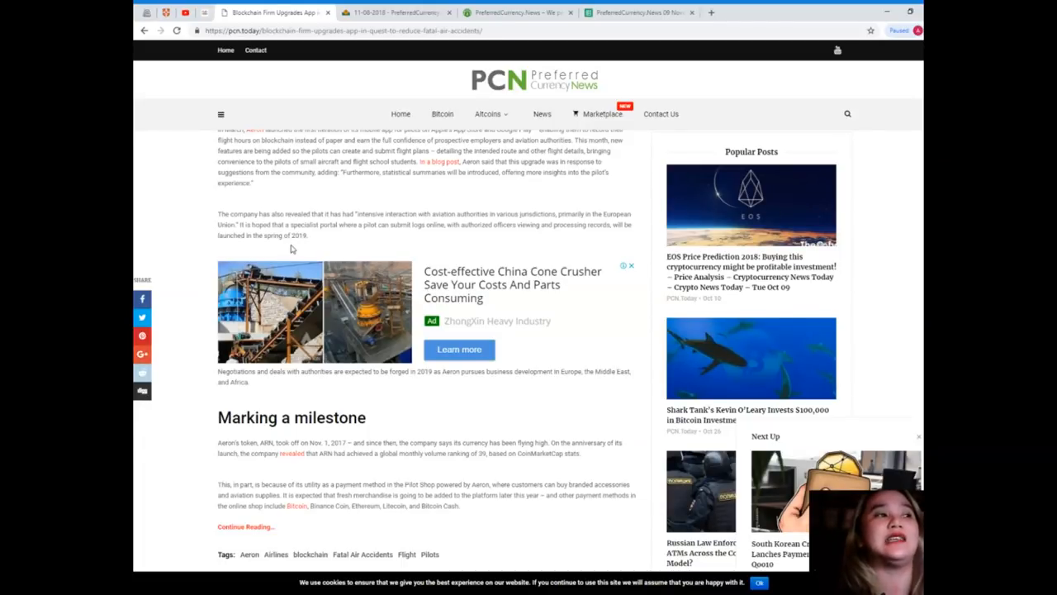
mouse_move(384, 238)
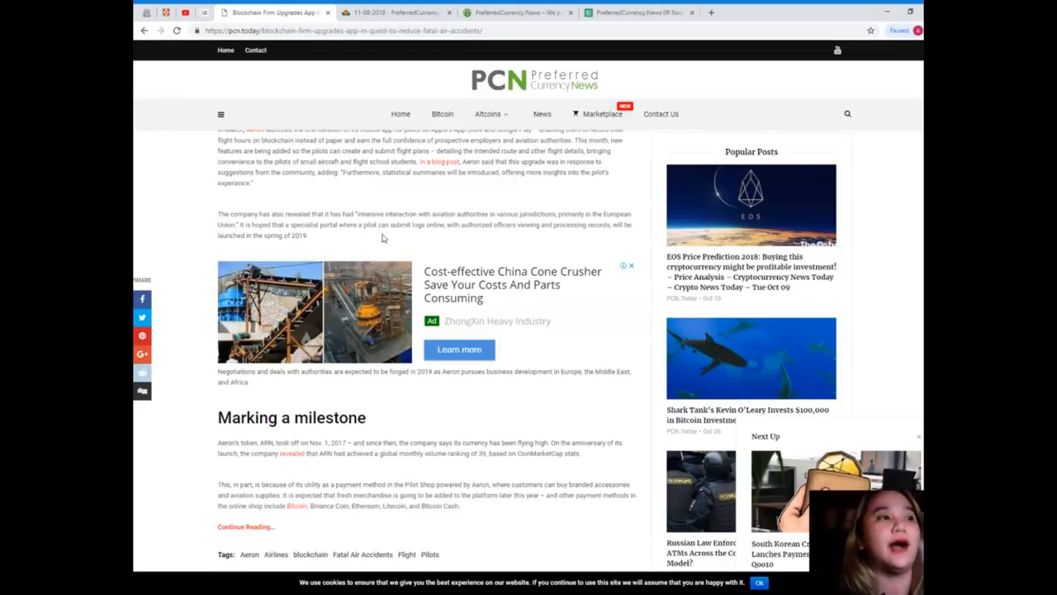
mouse_move(453, 244)
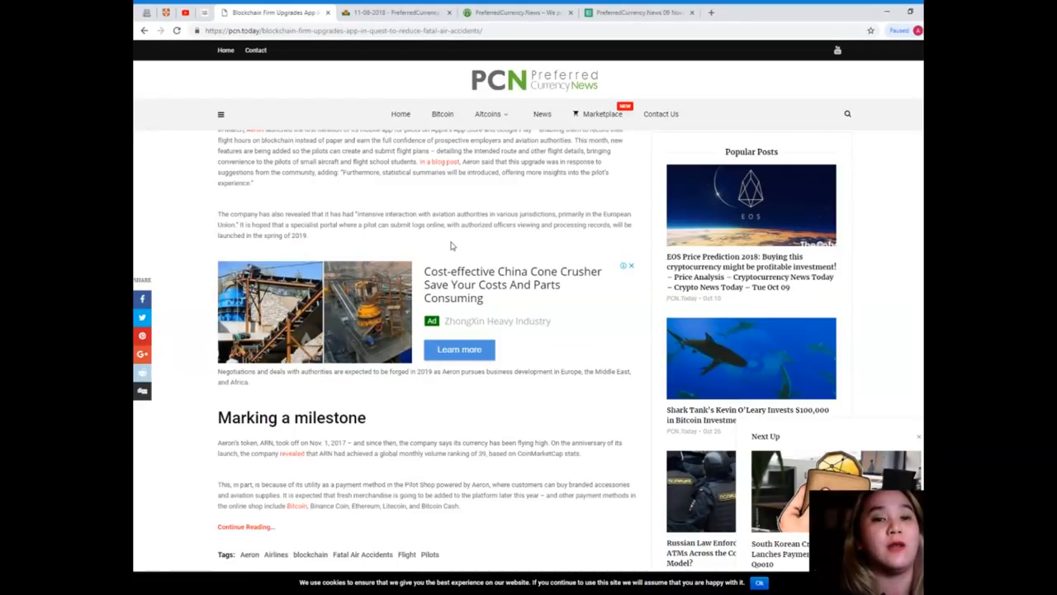
mouse_move(542, 261)
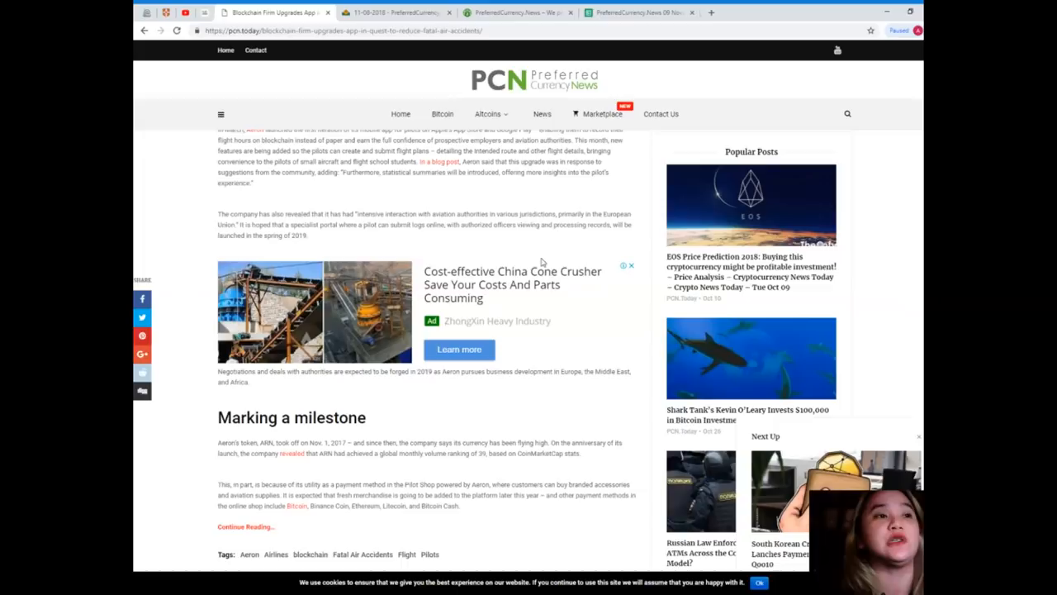
mouse_move(601, 243)
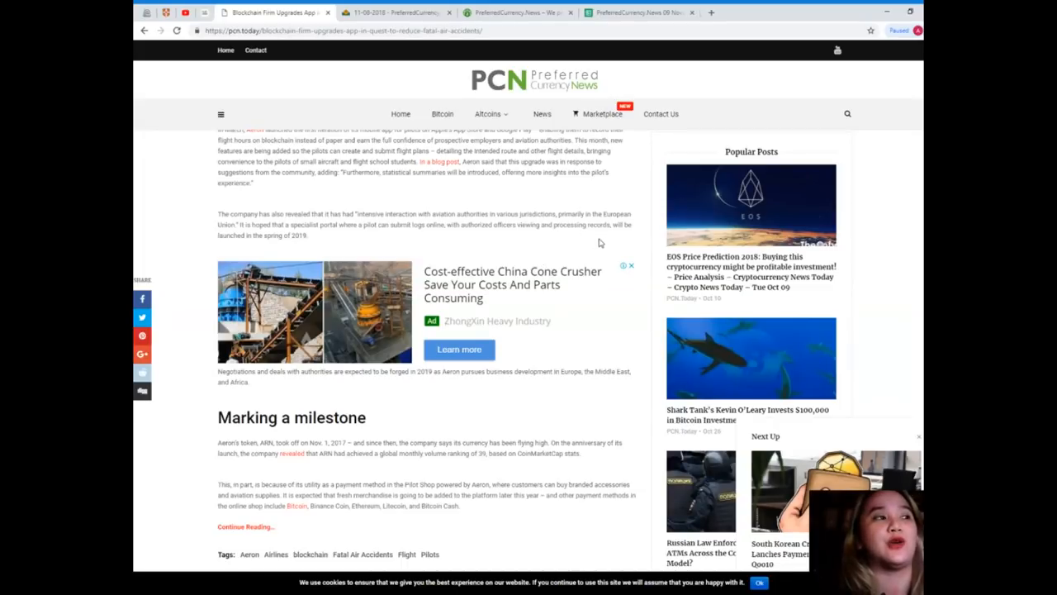
scroll(down, 3)
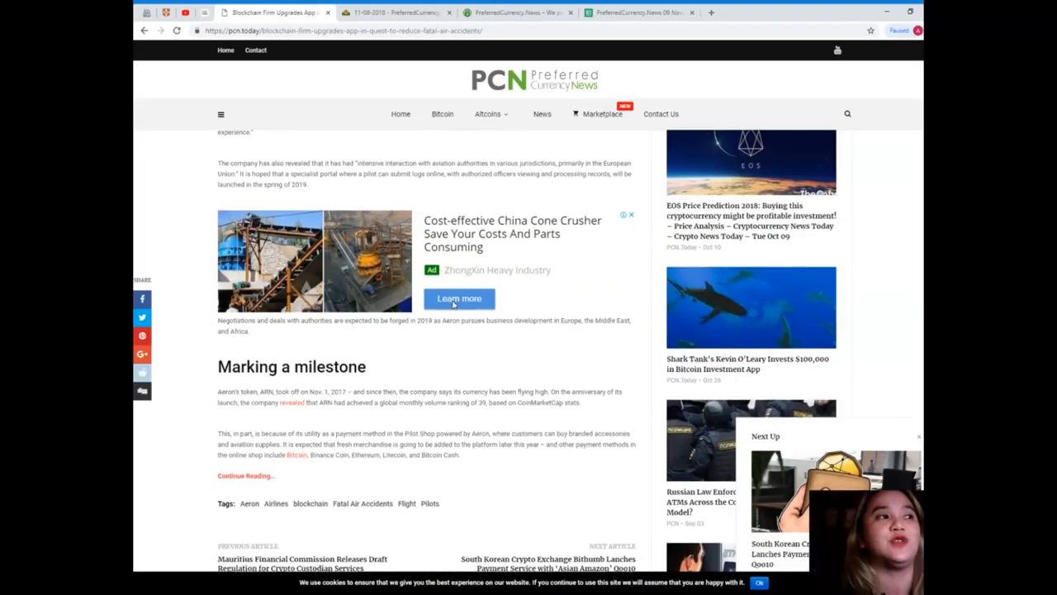
scroll(down, 3)
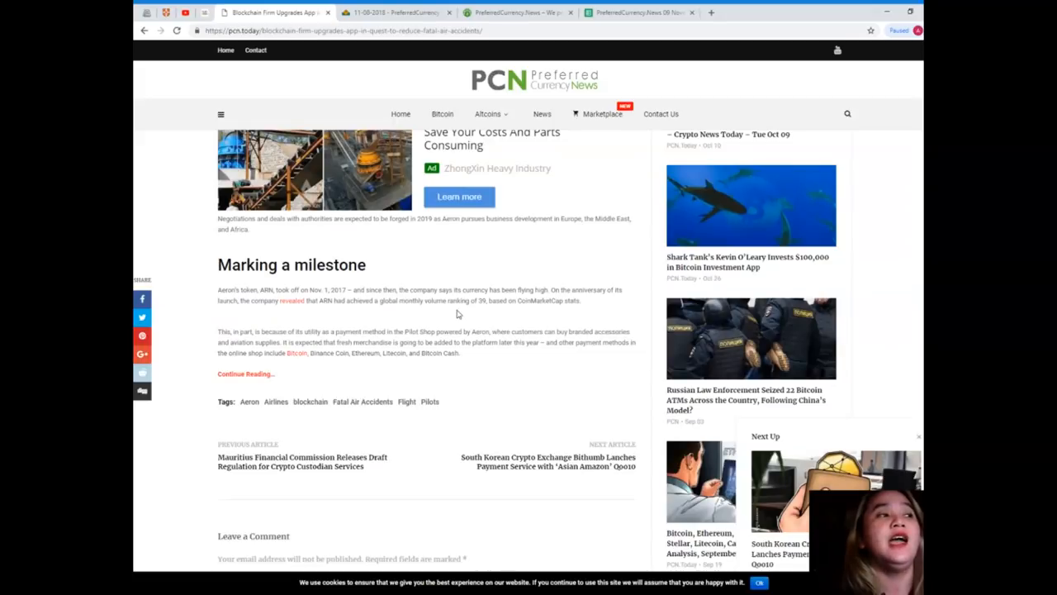
mouse_move(453, 331)
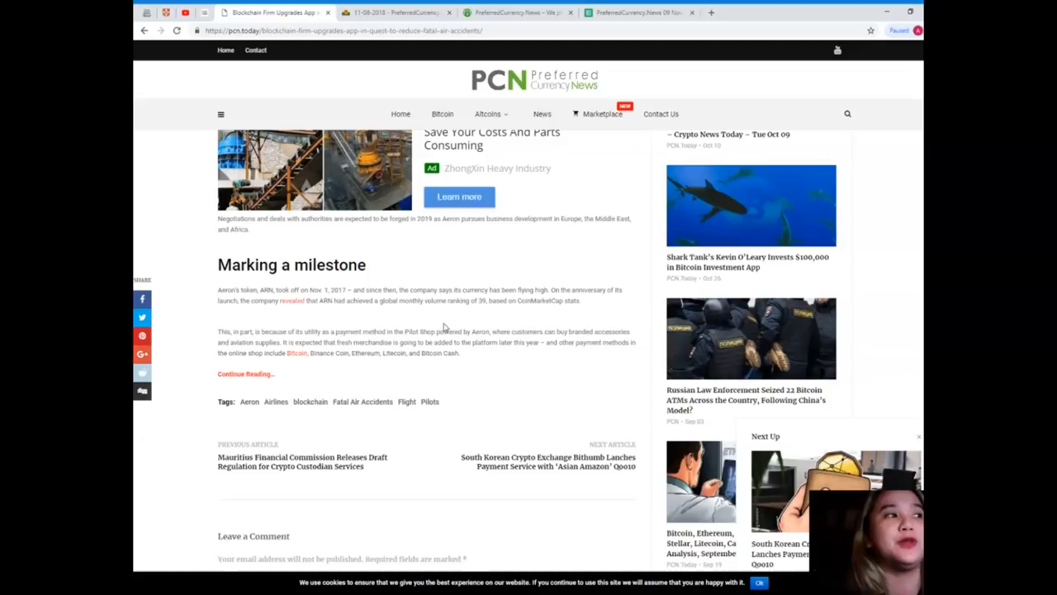
scroll(down, 3)
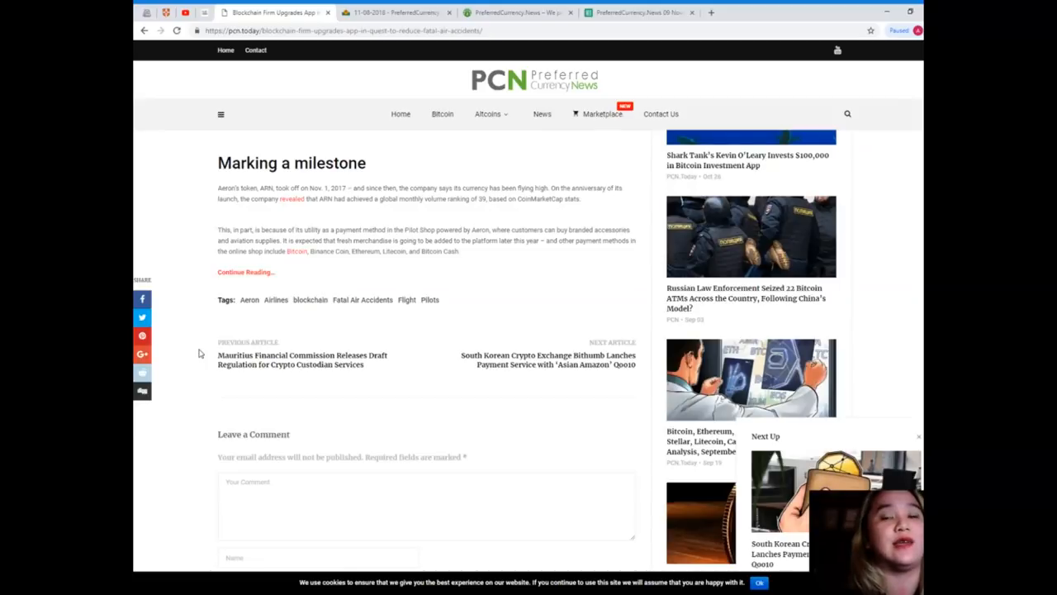
mouse_move(211, 385)
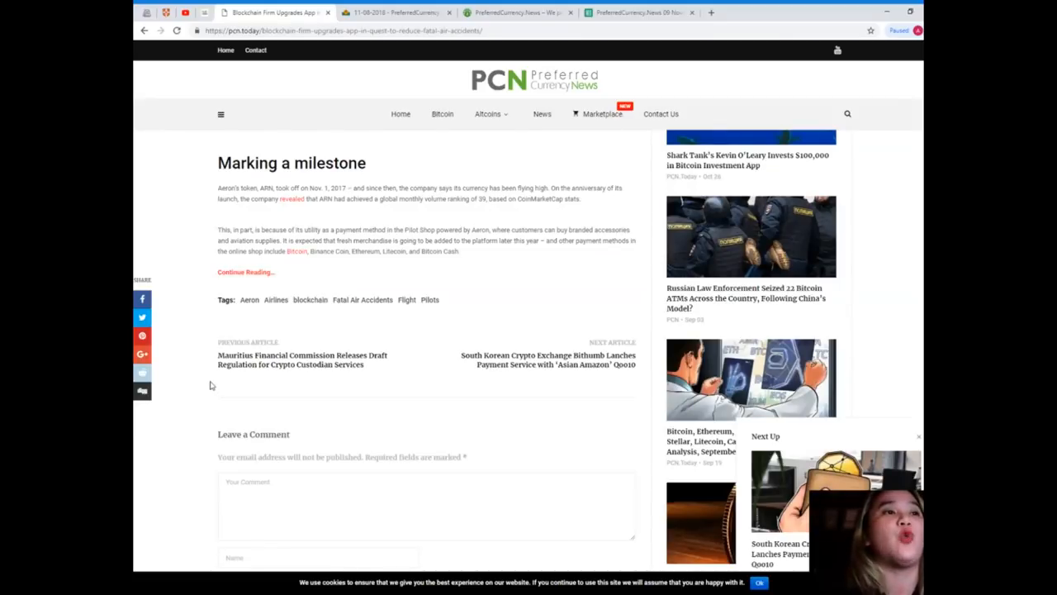
mouse_move(213, 390)
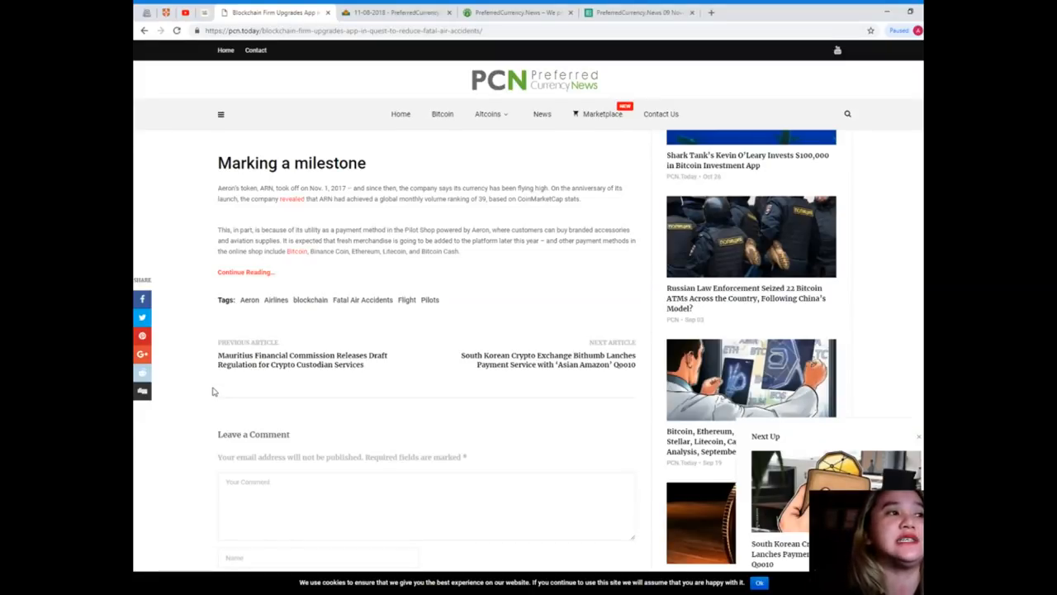
mouse_move(397, 377)
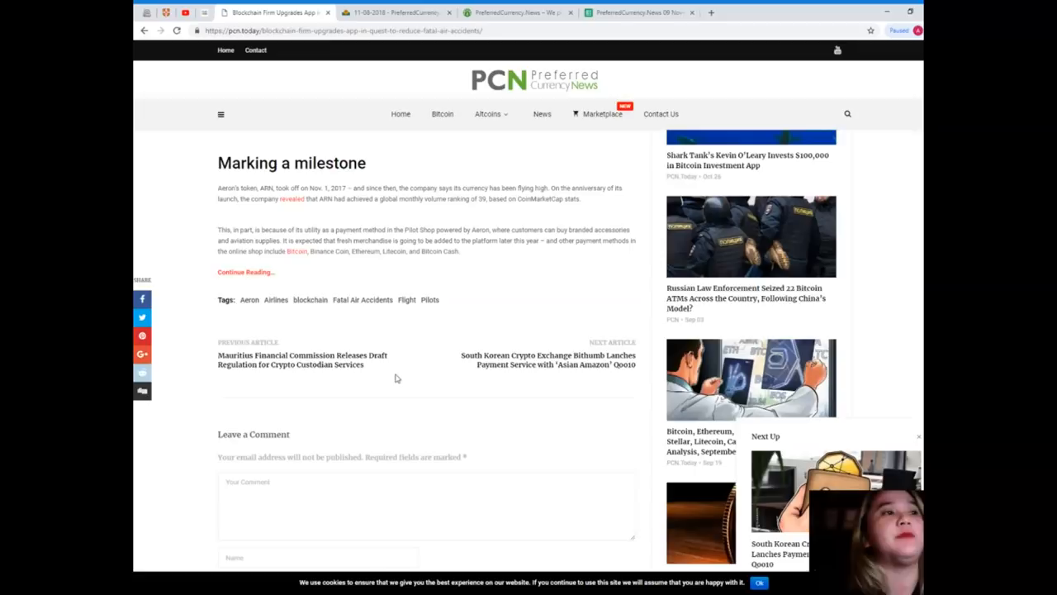
mouse_move(395, 386)
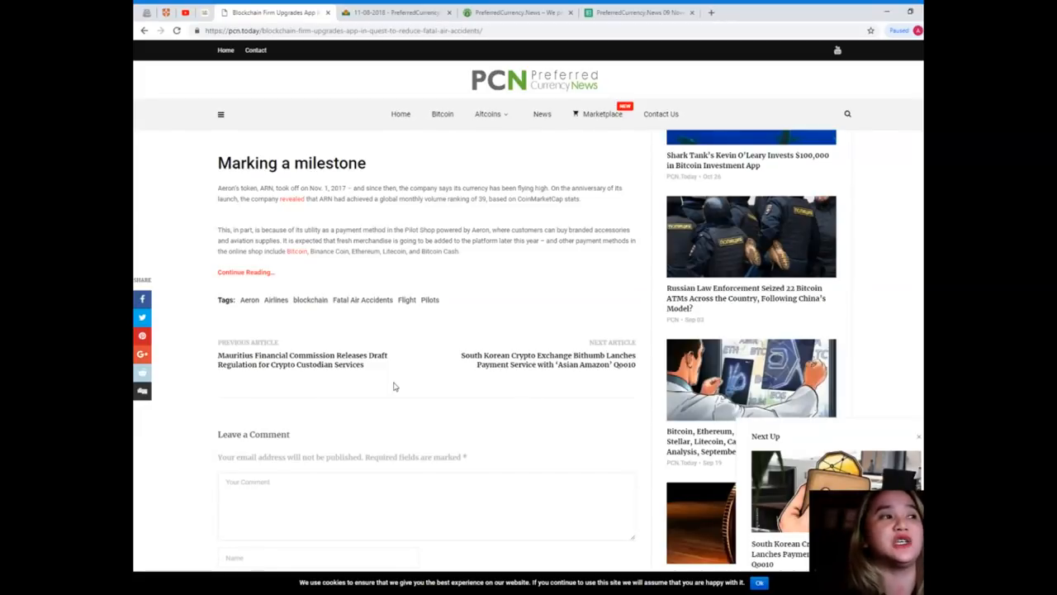
mouse_move(392, 386)
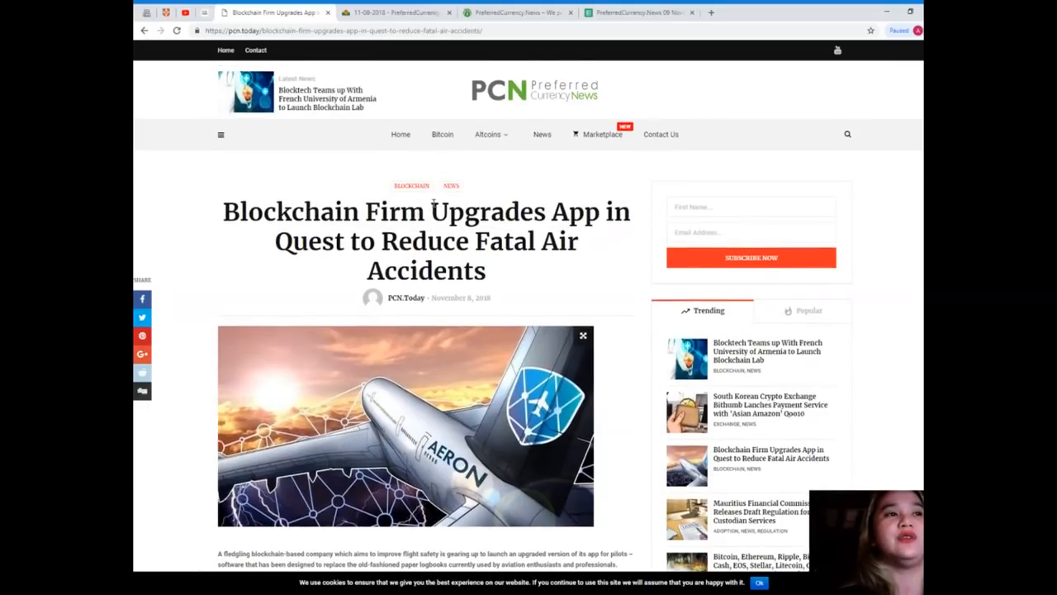
Switch via the 09 November 2018 newsletter archive tab to the PreferredCurrency.News homepage
scroll(down, 3)
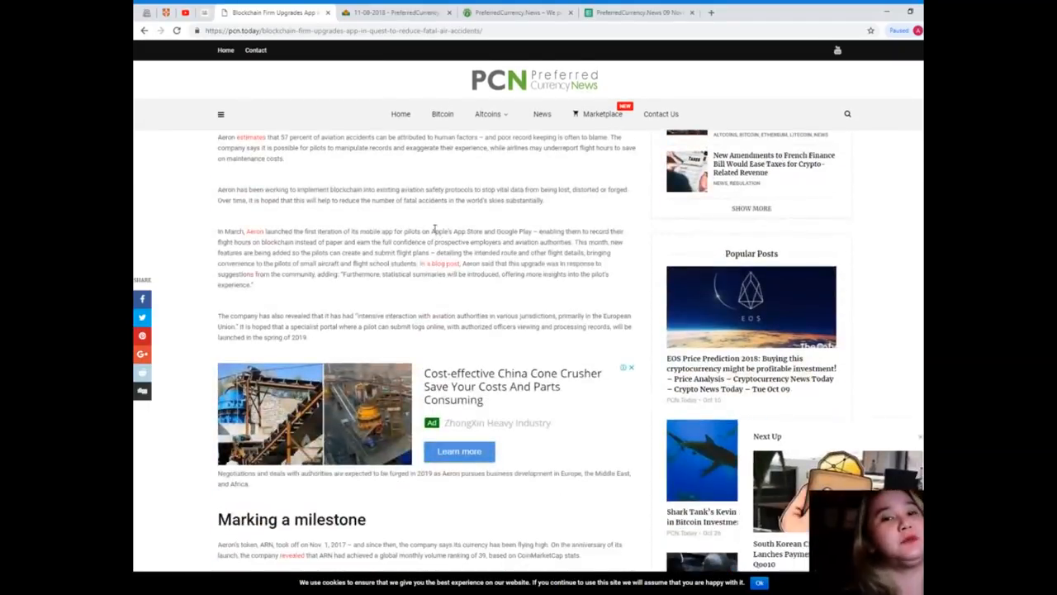
scroll(up, 3)
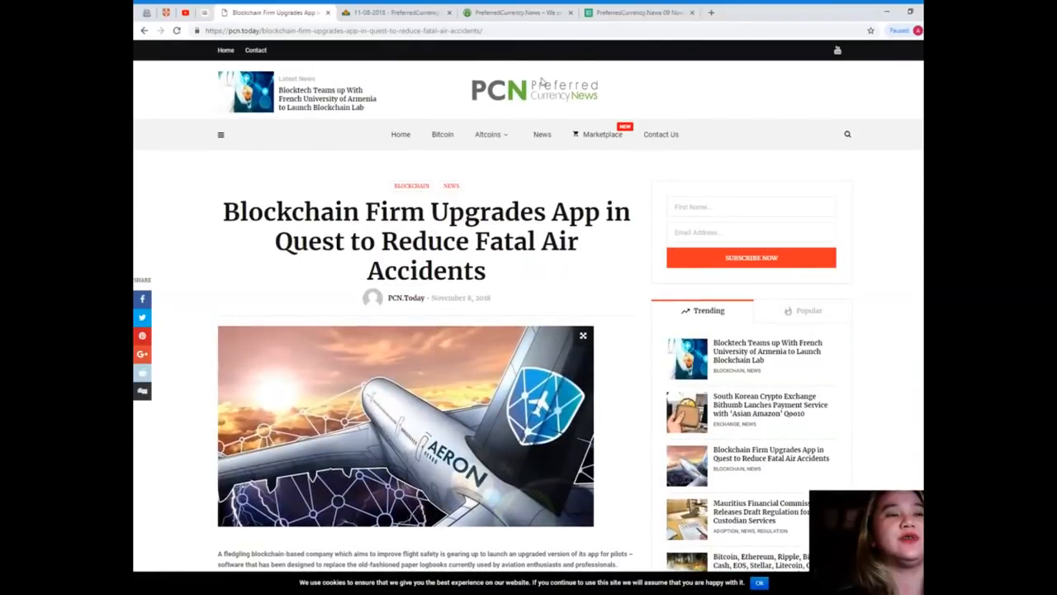
click(518, 11)
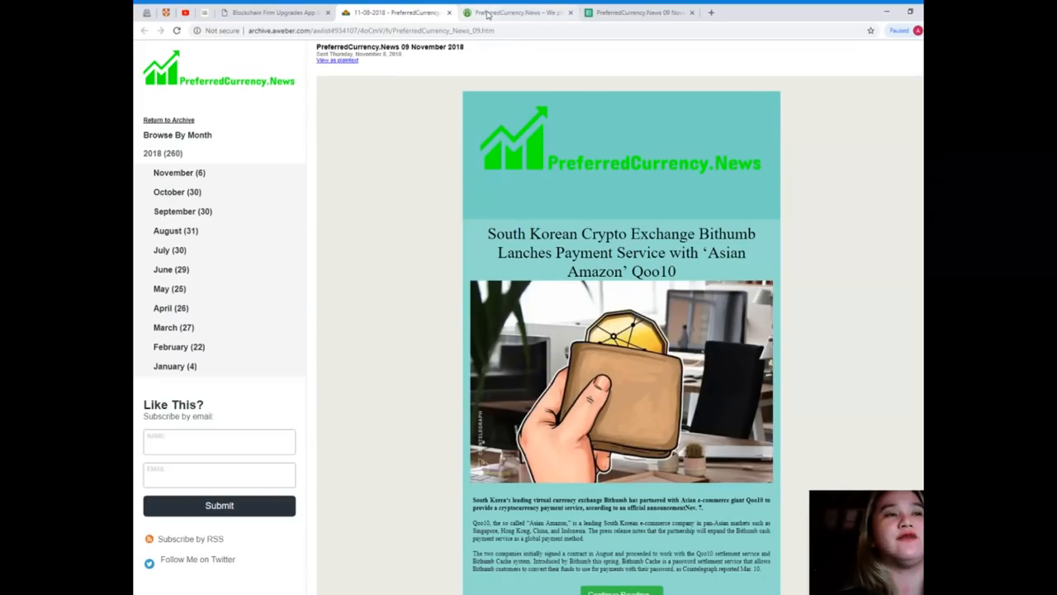
click(516, 12)
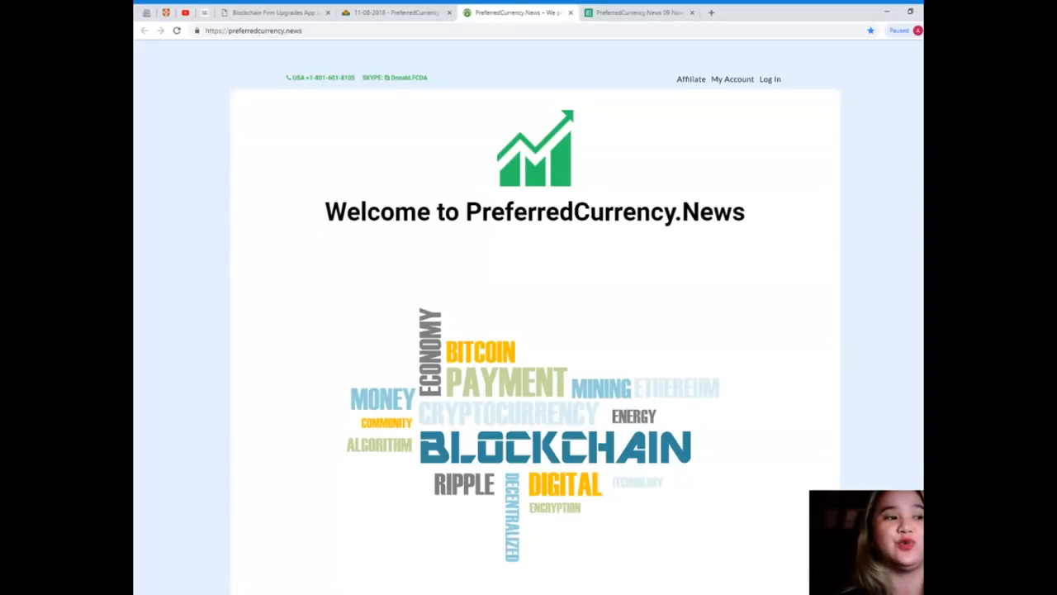
mouse_move(532, 452)
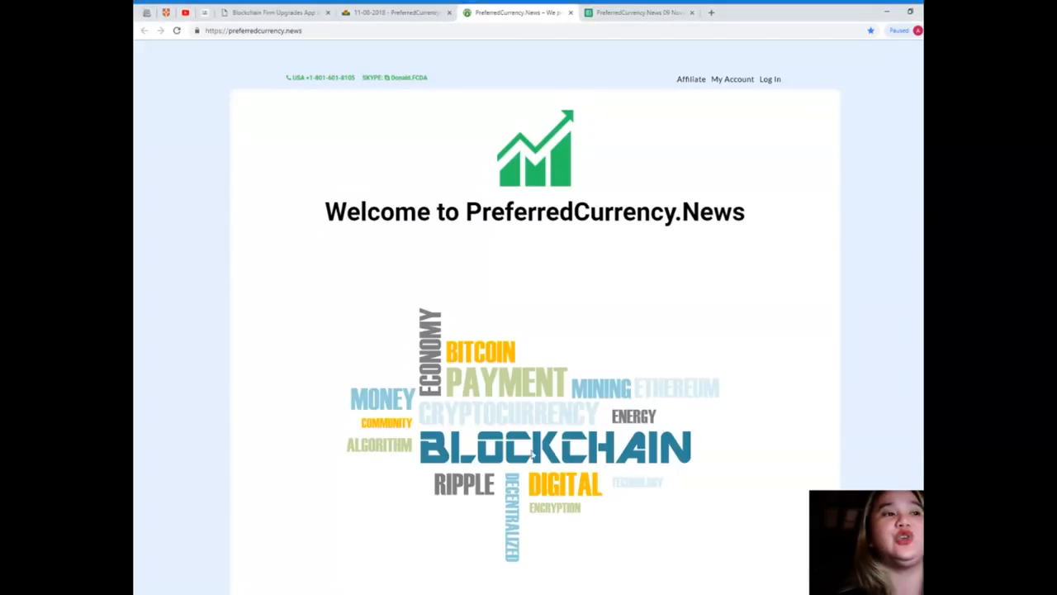
Scroll the homepage down past Subscribe Now and Contact Us to the Testimonials section
scroll(down, 3)
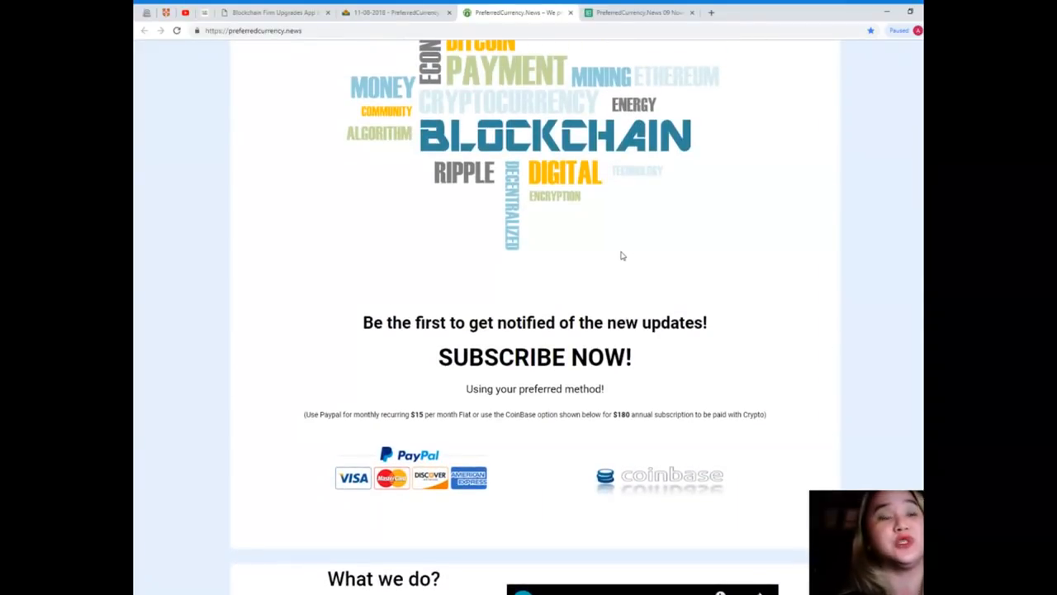
scroll(down, 3)
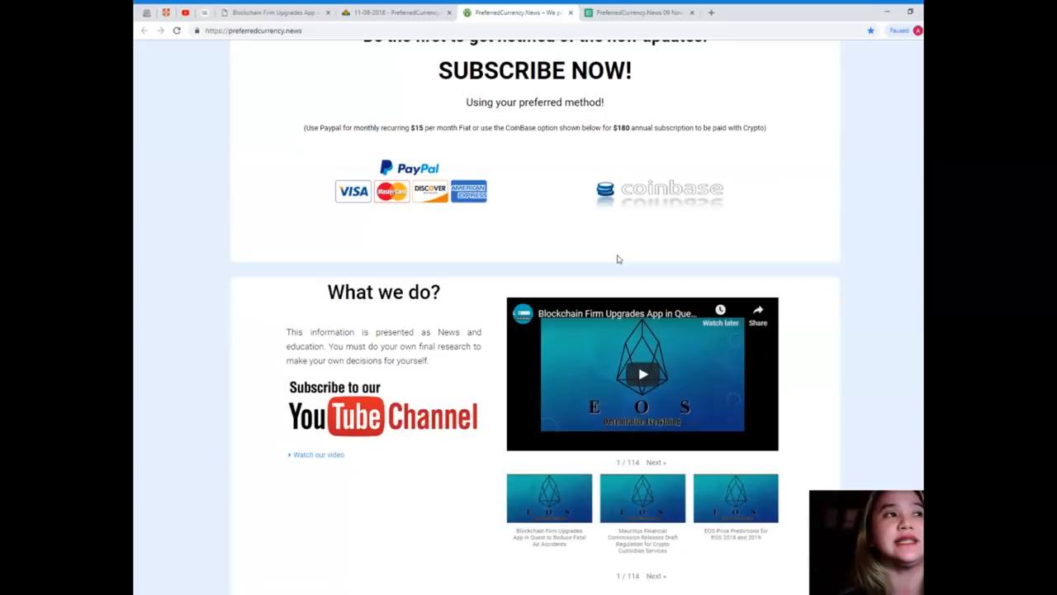
scroll(down, 3)
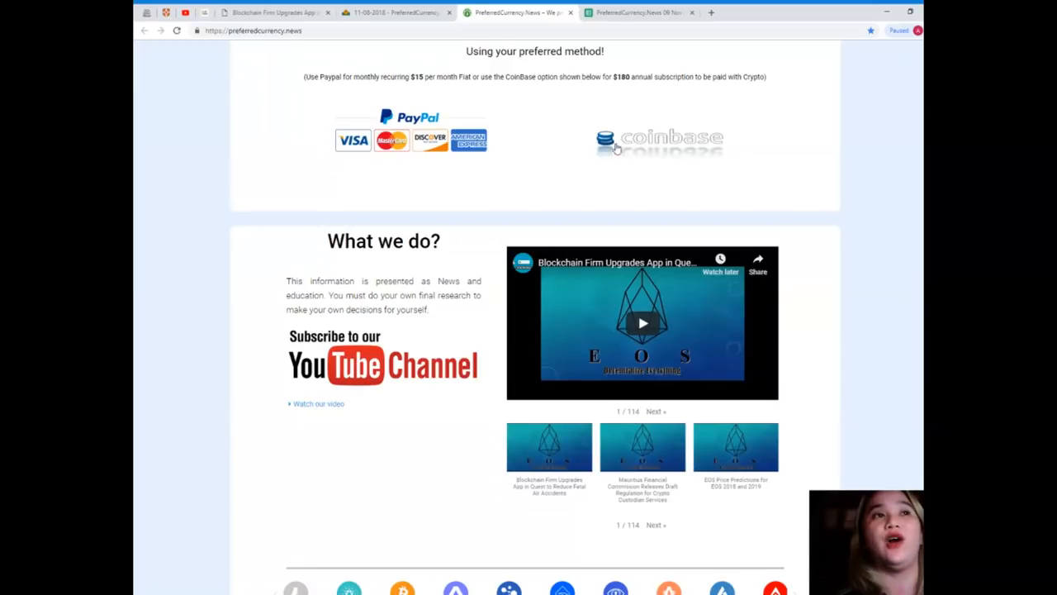
mouse_move(555, 331)
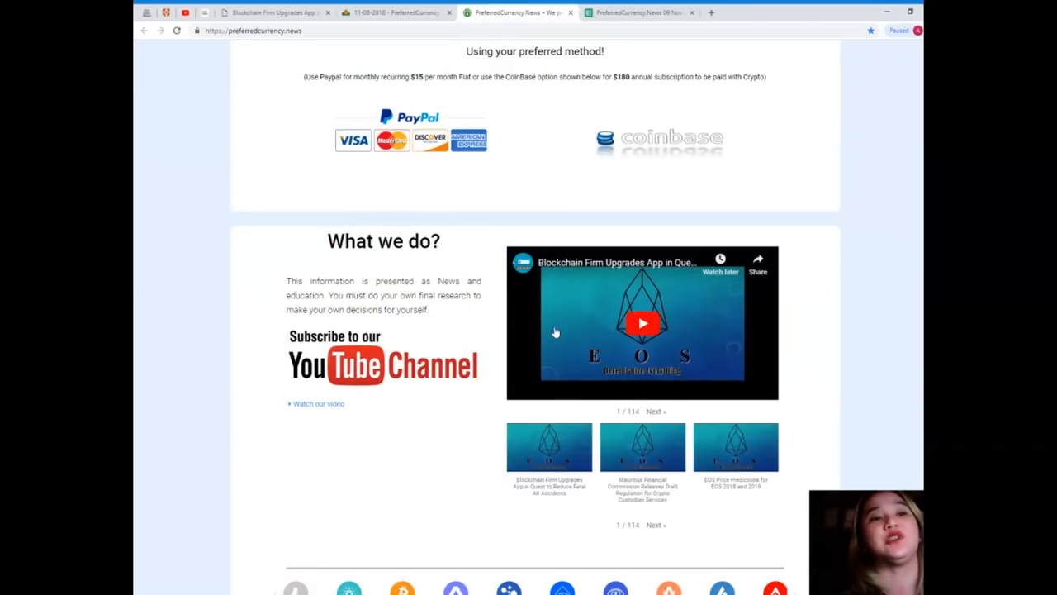
scroll(down, 3)
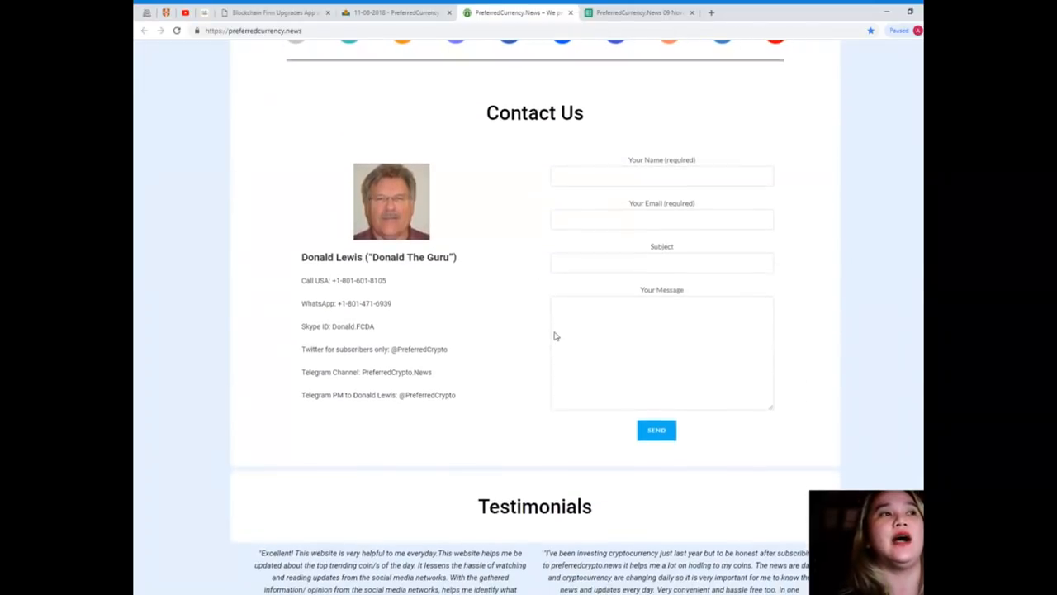
scroll(down, 3)
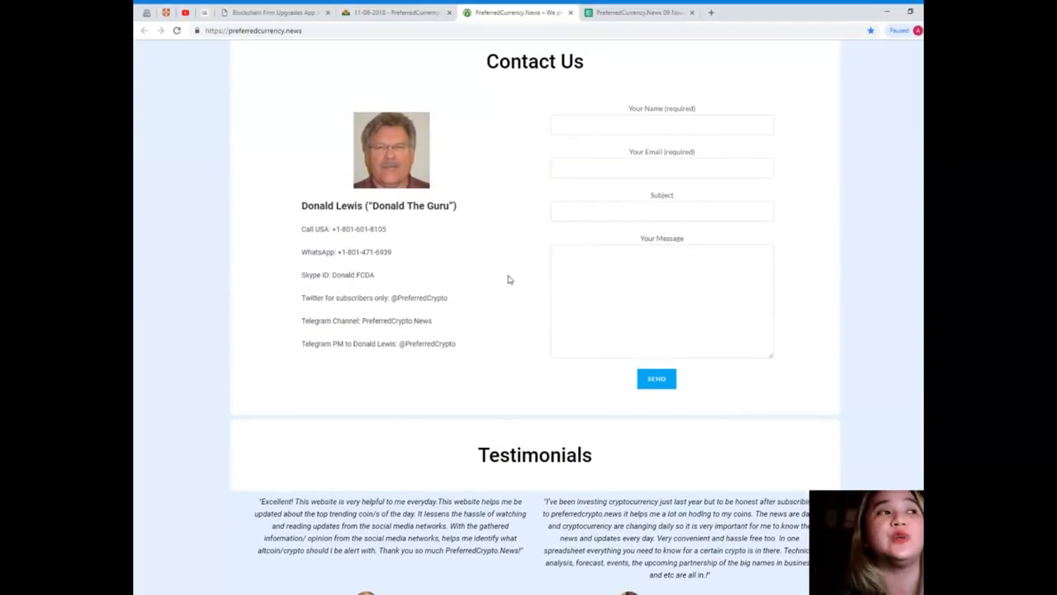
mouse_move(378, 226)
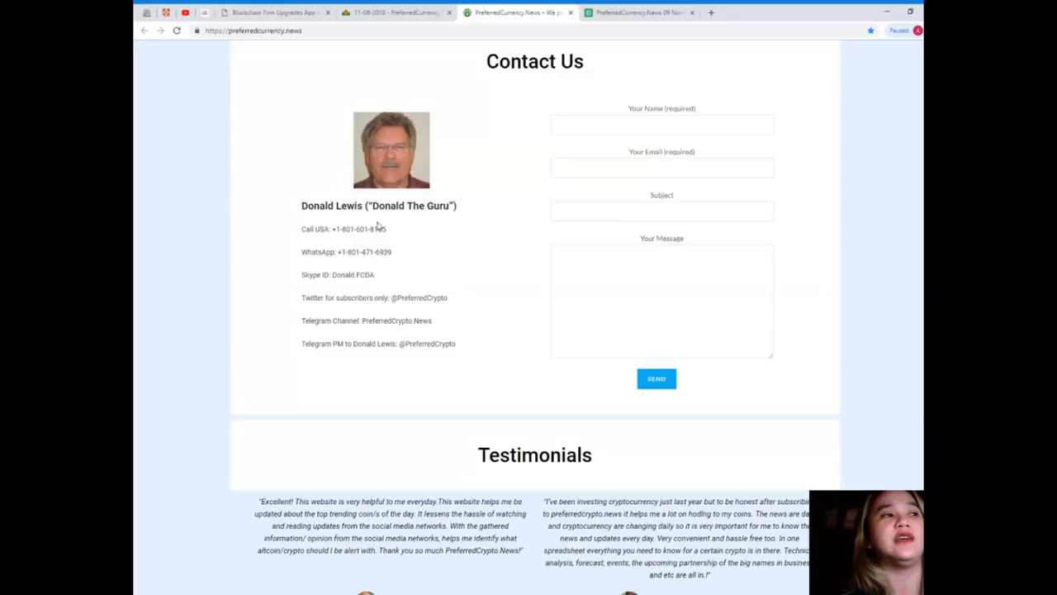
mouse_move(374, 218)
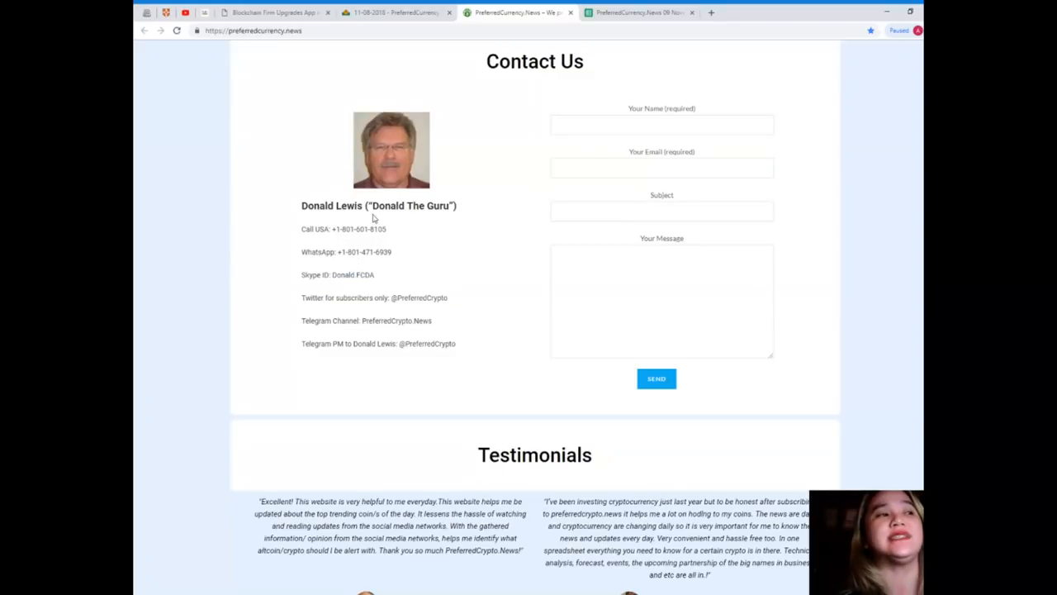
mouse_move(400, 284)
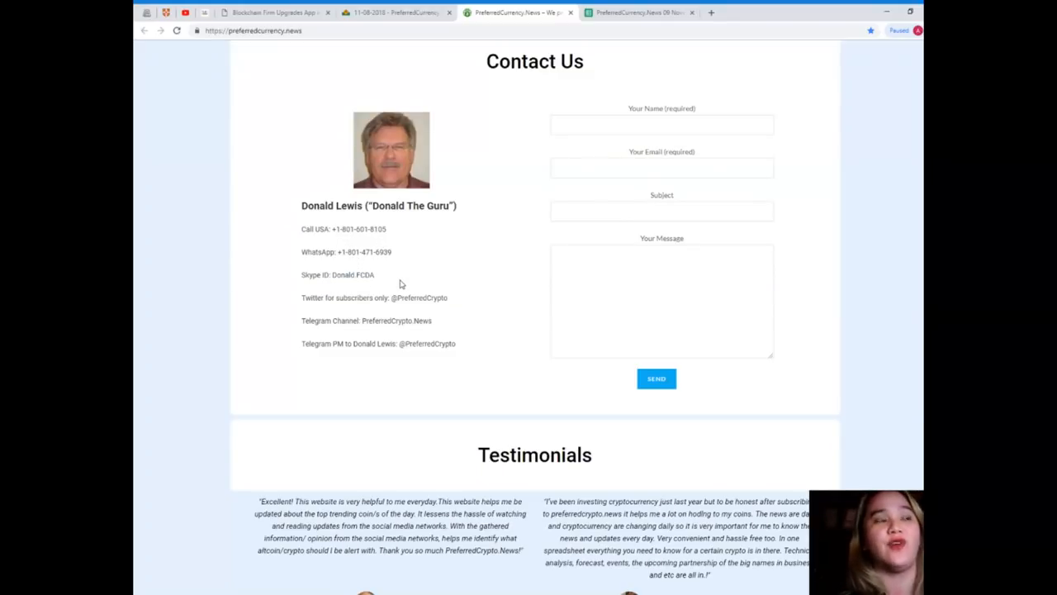
mouse_move(327, 263)
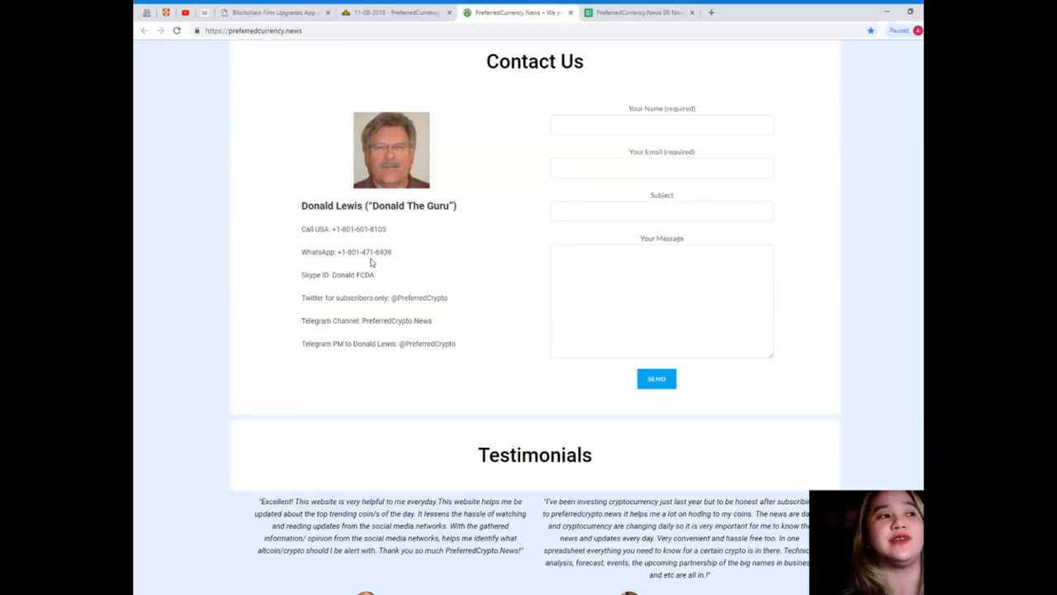
mouse_move(388, 263)
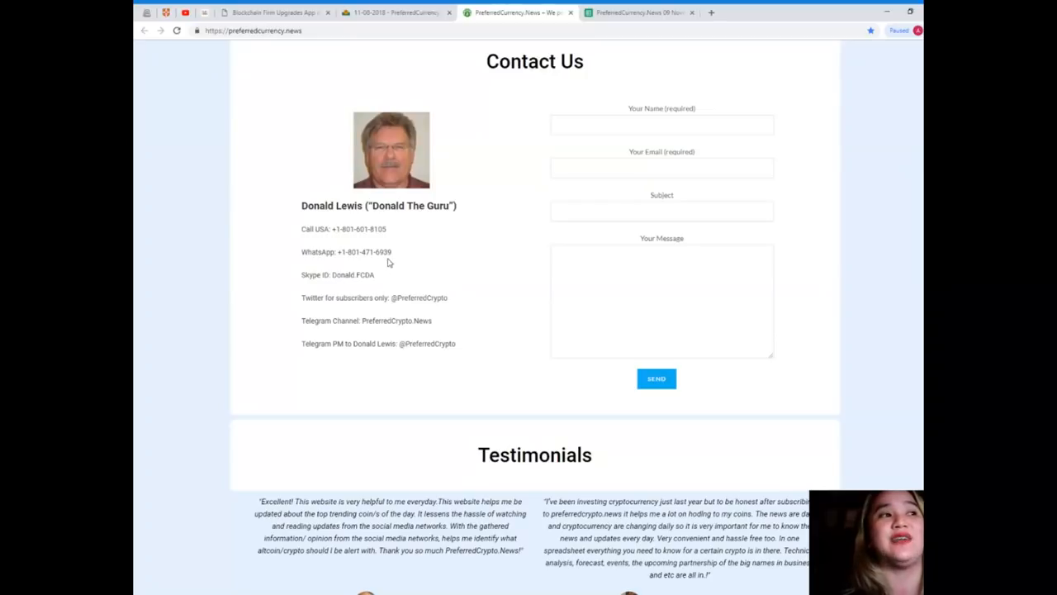
scroll(down, 3)
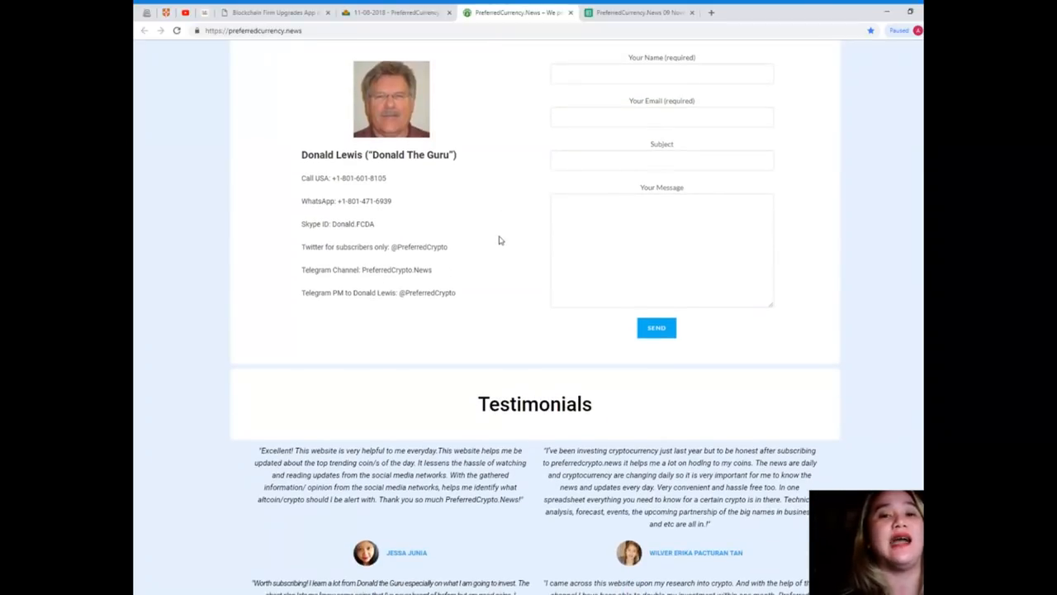
mouse_move(469, 255)
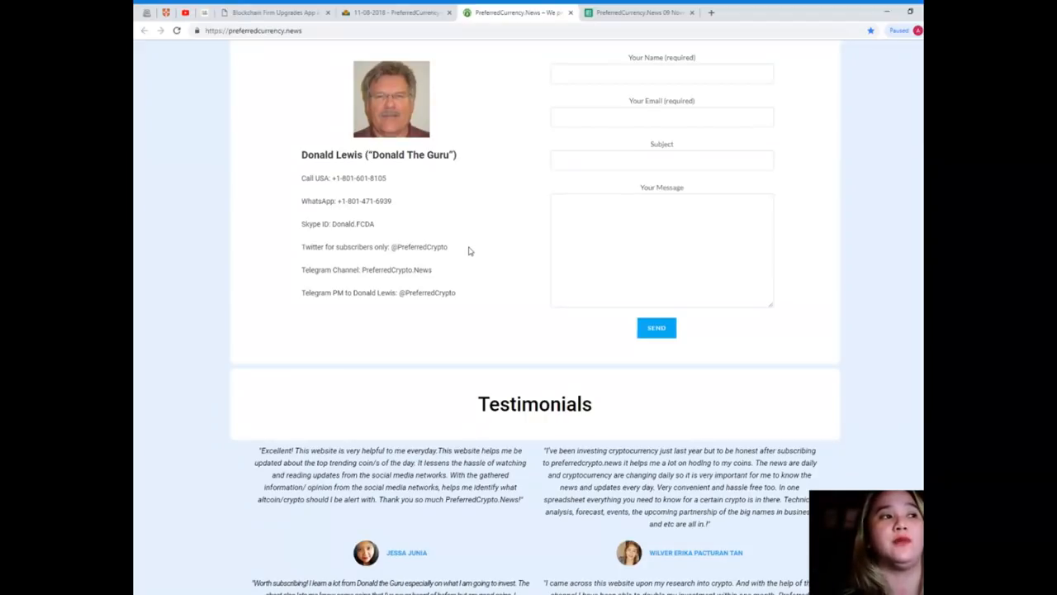
scroll(down, 3)
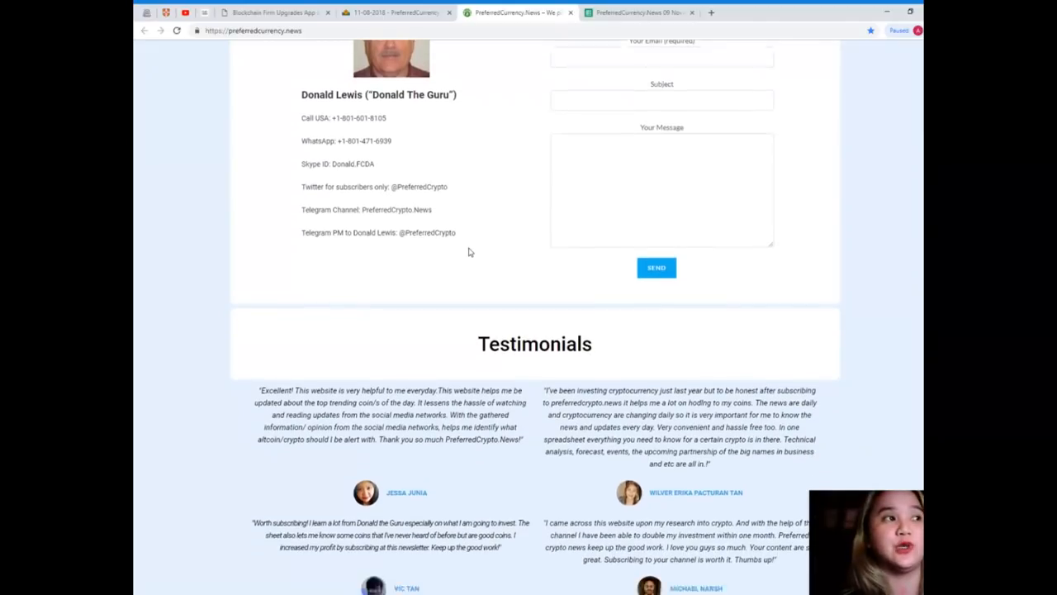
scroll(down, 3)
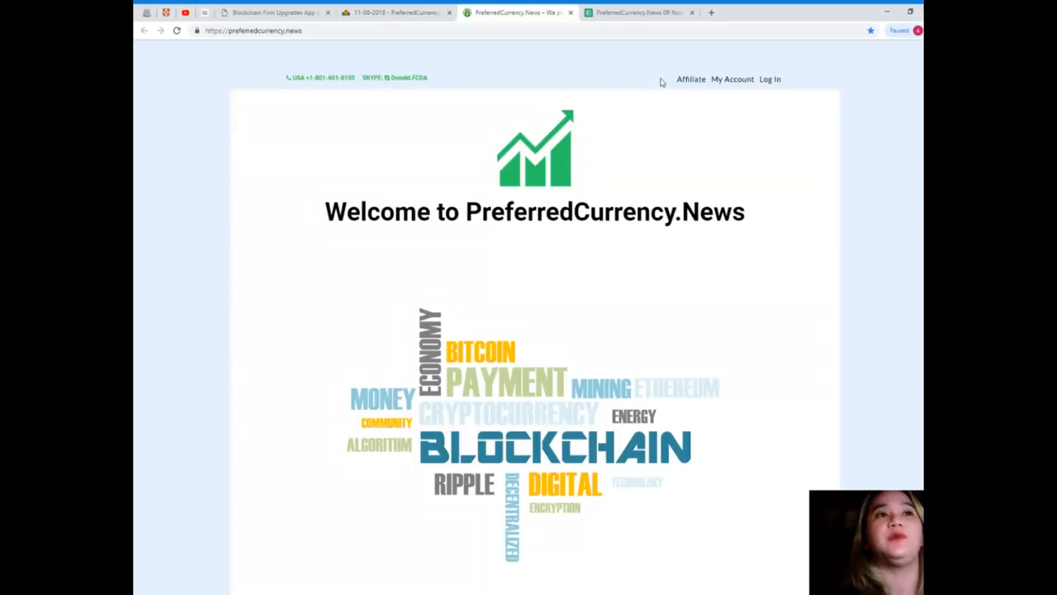
mouse_move(681, 182)
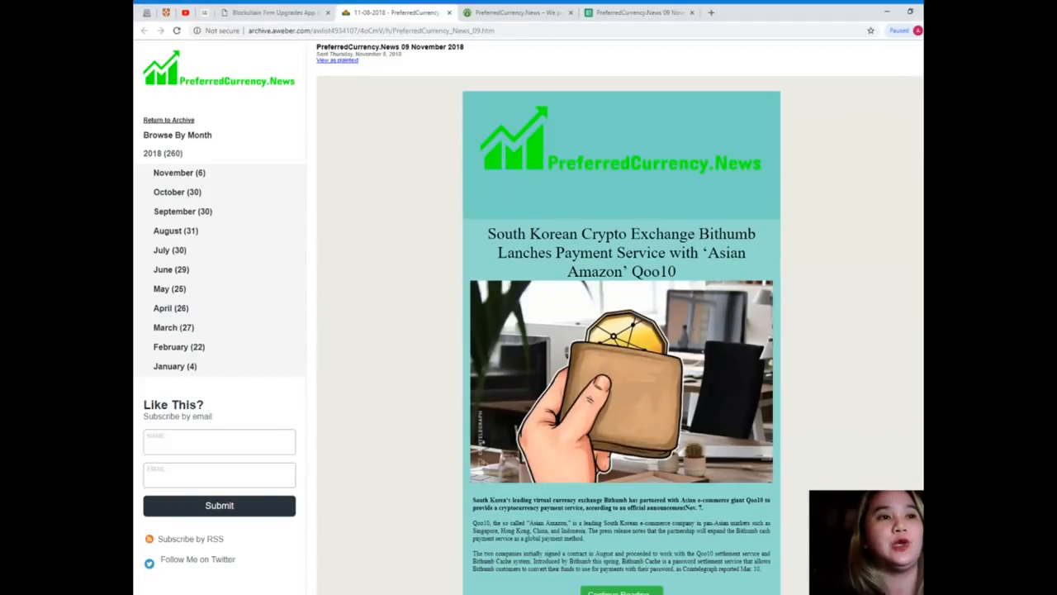
Scroll the 09 November 2018 newsletter down to Donald's Research List and its Open Spreadsheet link
scroll(down, 3)
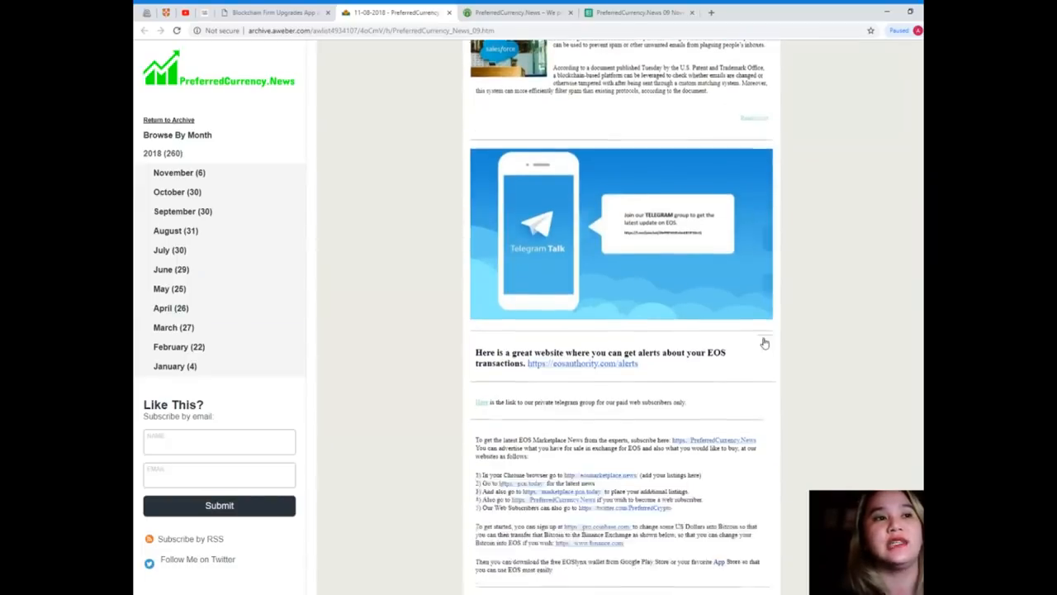
scroll(down, 3)
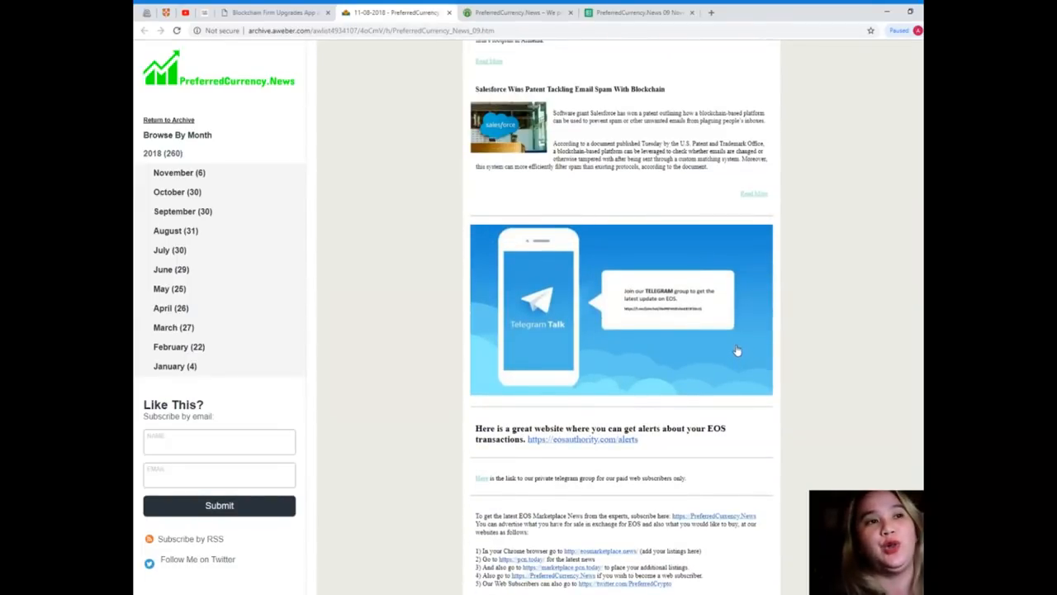
scroll(down, 3)
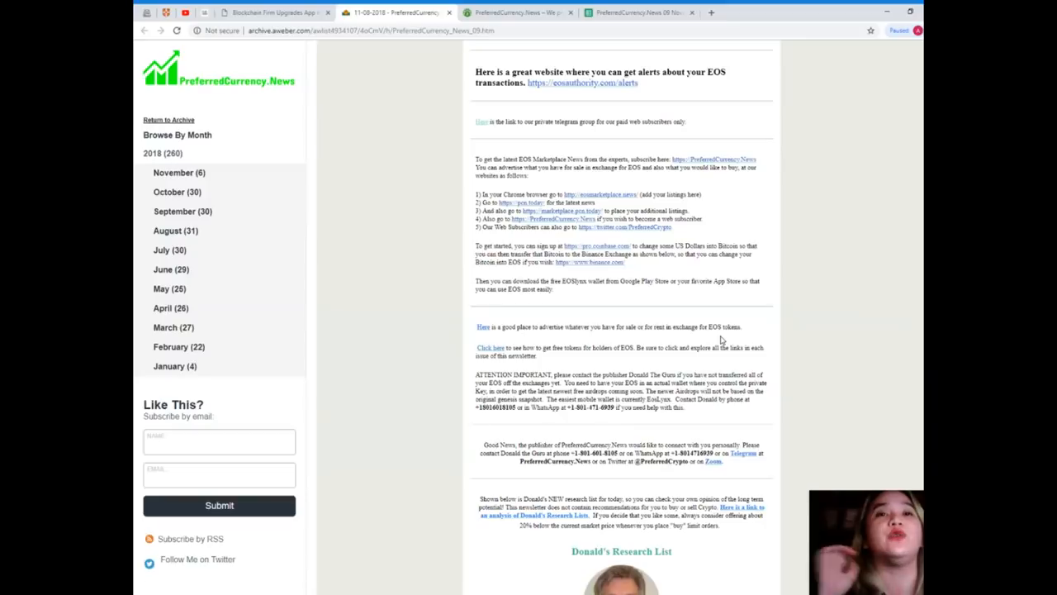
scroll(down, 3)
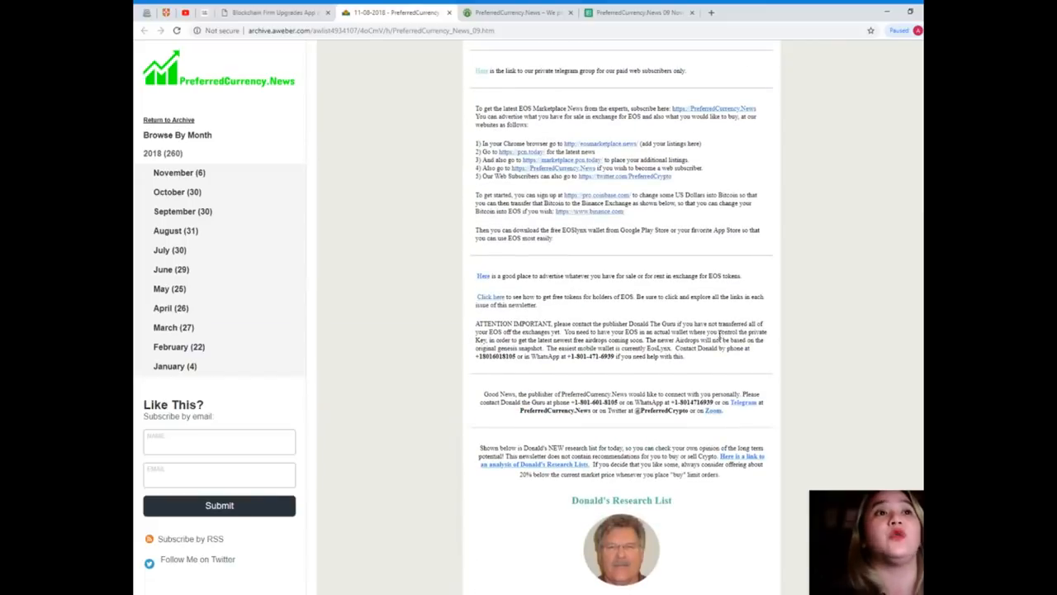
mouse_move(562, 169)
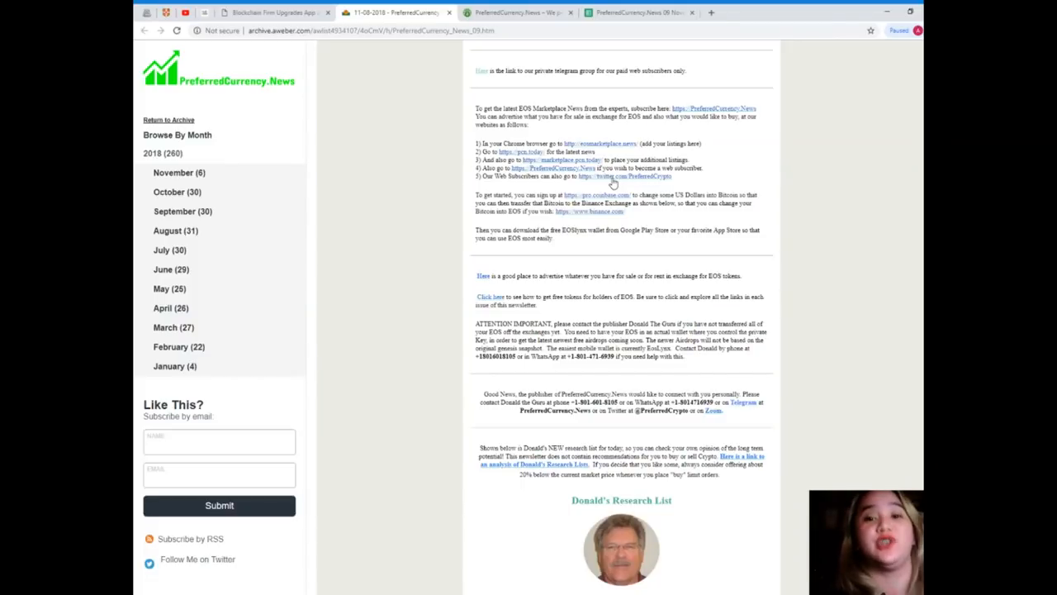
scroll(down, 3)
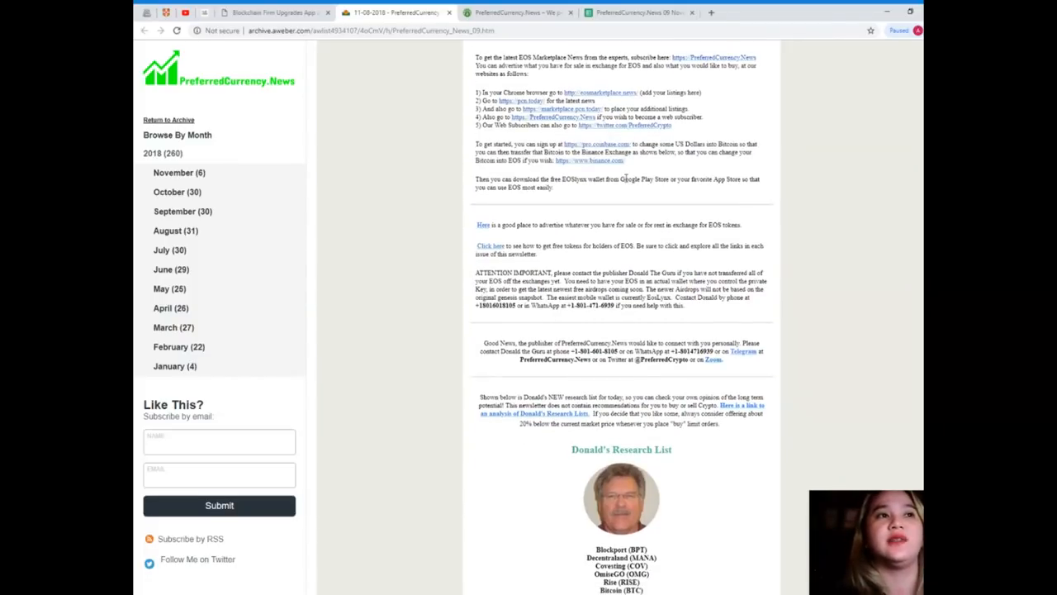
scroll(down, 3)
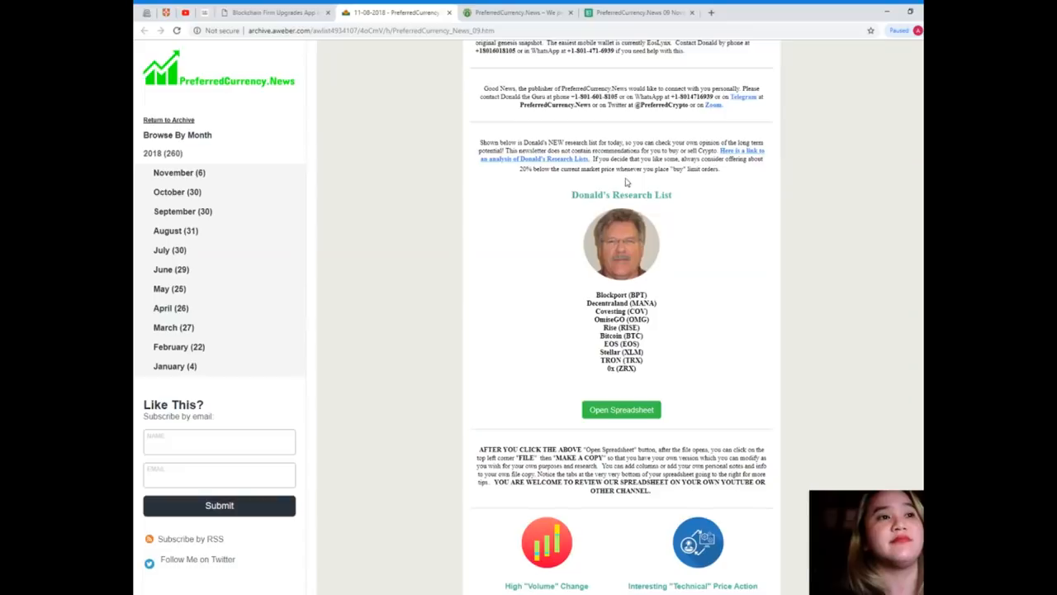
mouse_move(416, 373)
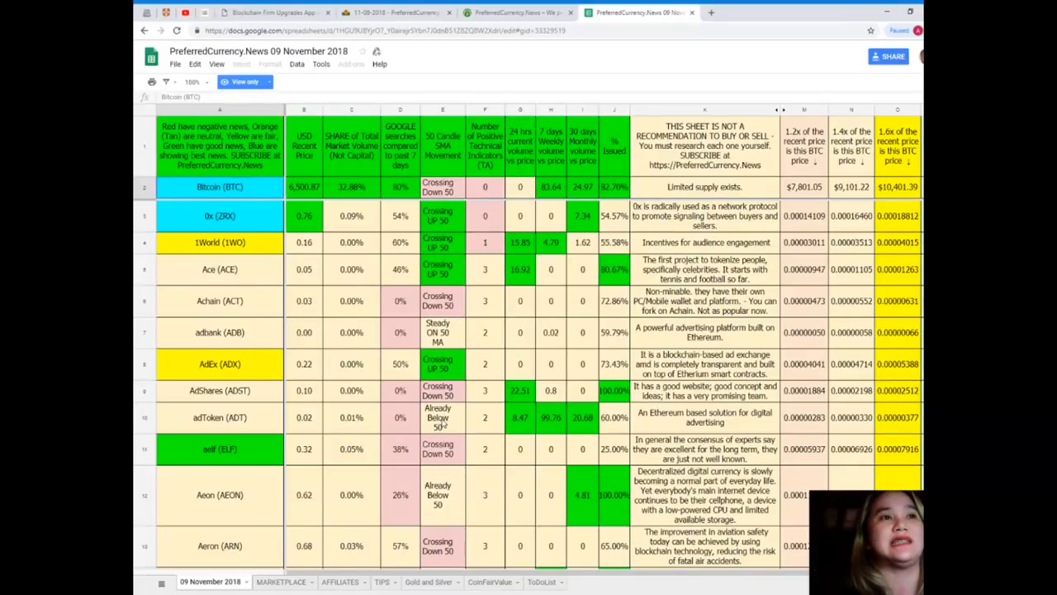
right_click(437, 417)
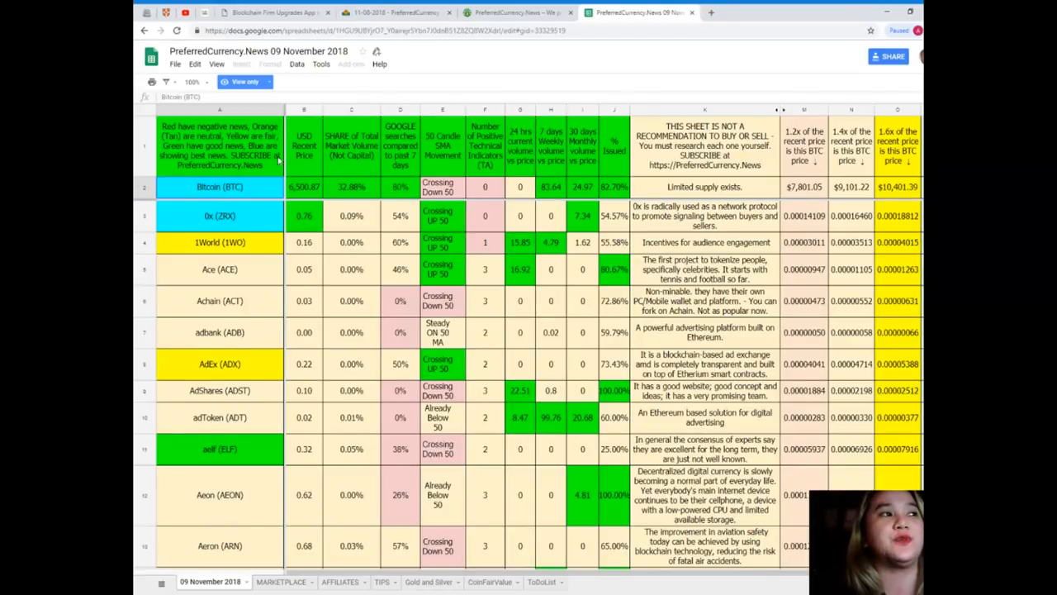
click(304, 187)
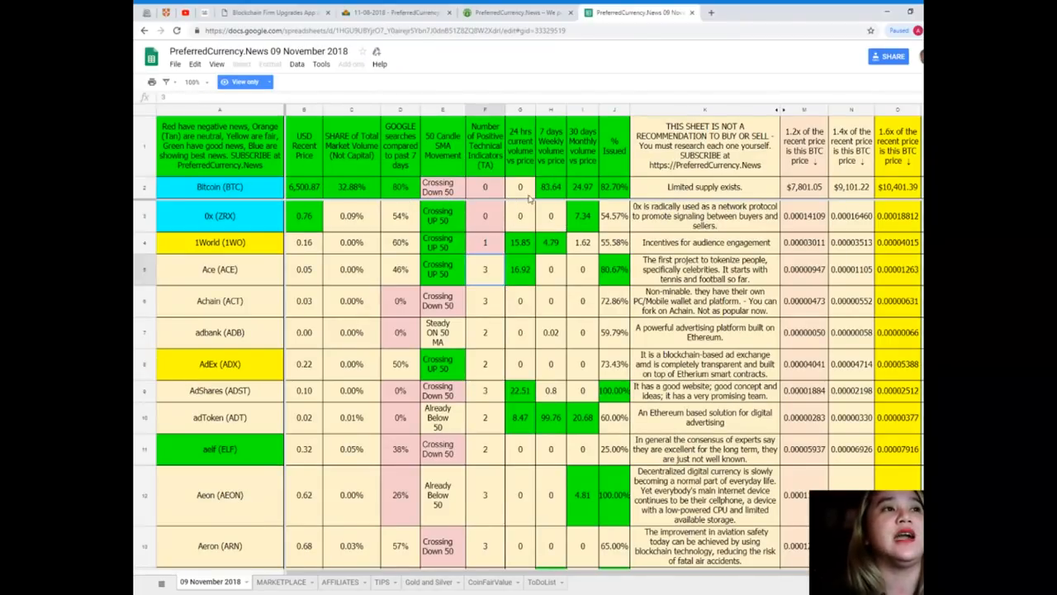
click(486, 187)
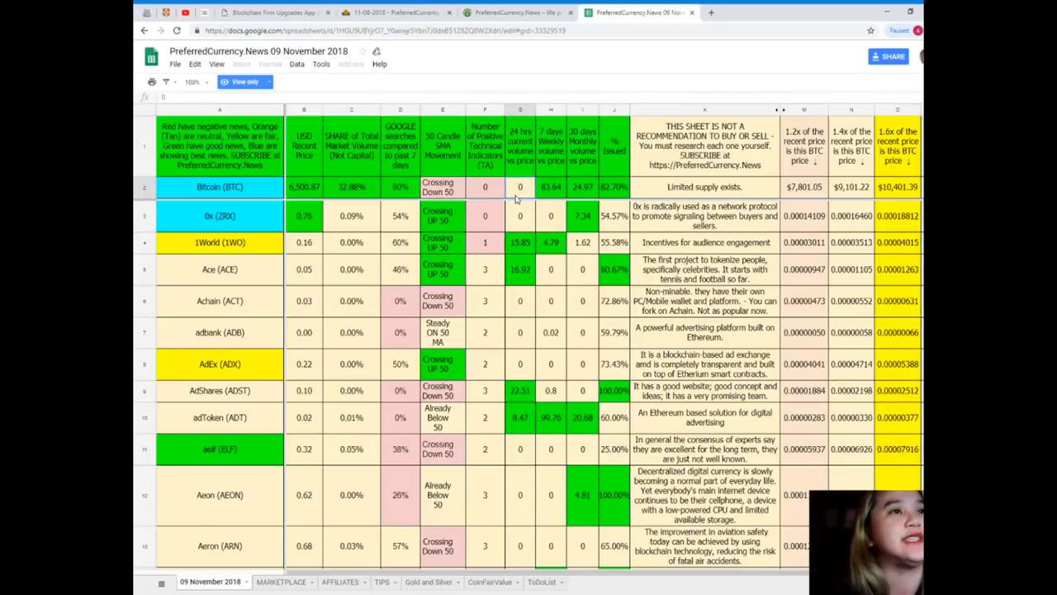
click(550, 186)
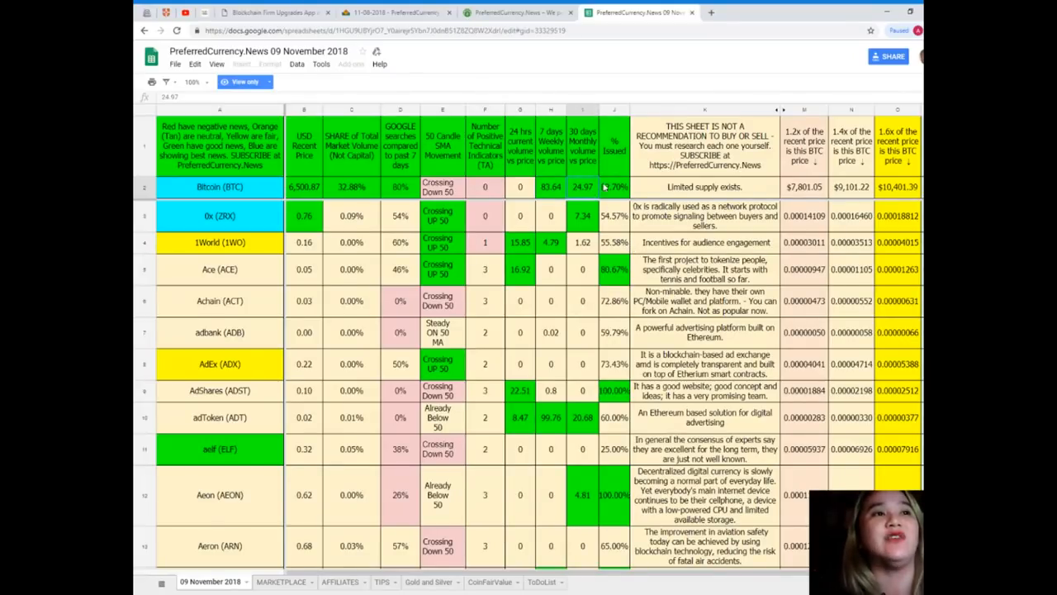
click(615, 187)
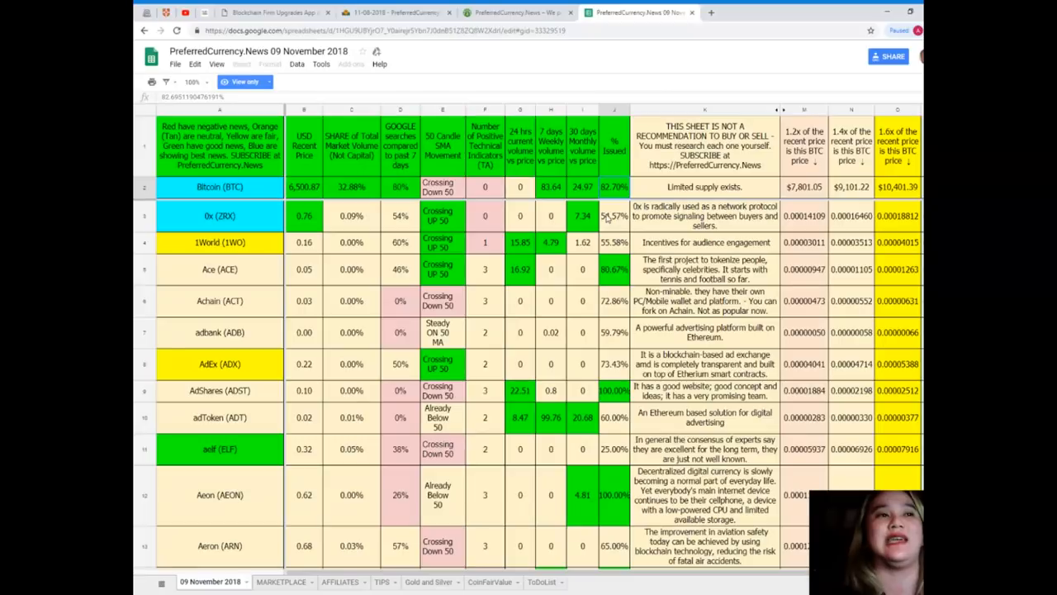
scroll(down, 3)
text(Eos)
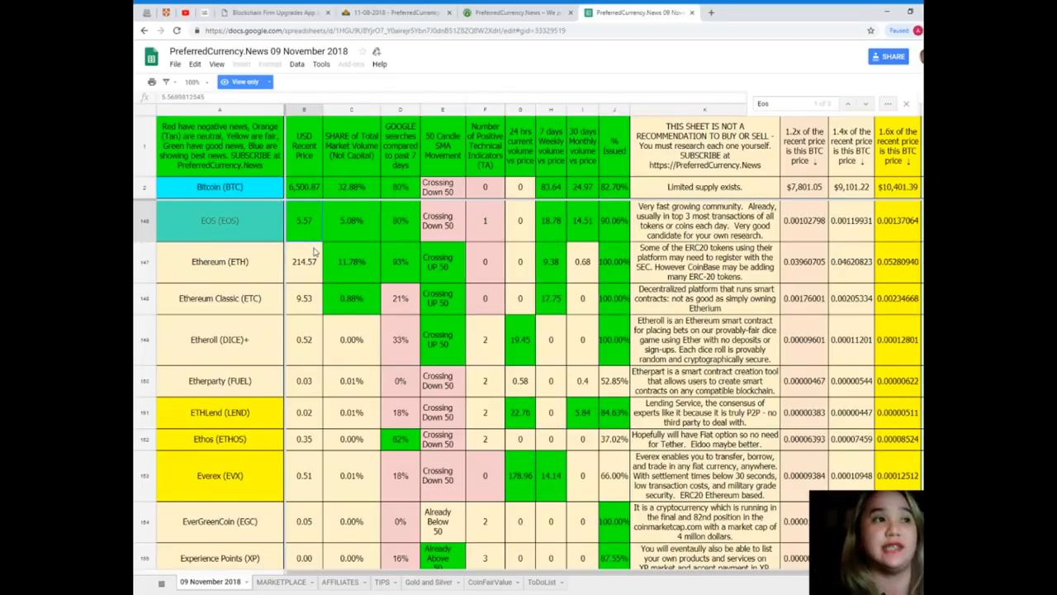
Inspect the EOS row cells, including its 5.37 USD price and Crossing Down 50 SMA status
click(350, 222)
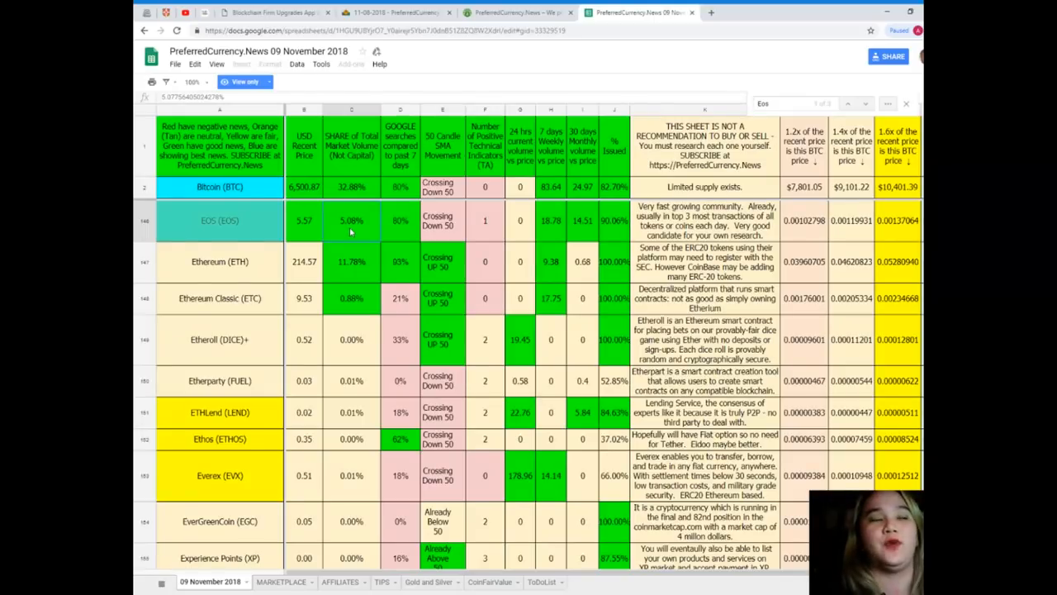
click(400, 221)
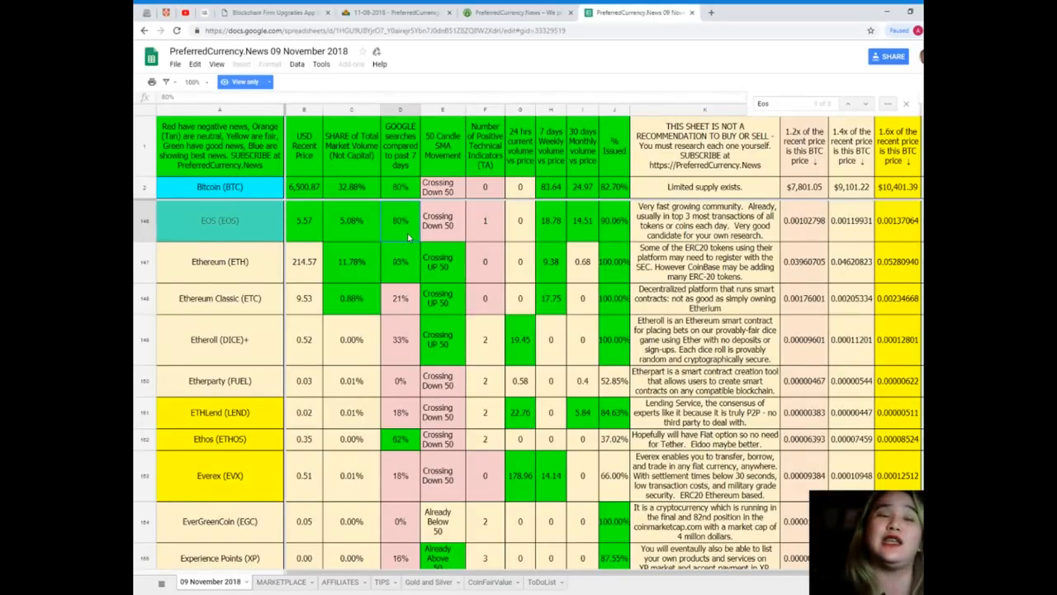
click(443, 221)
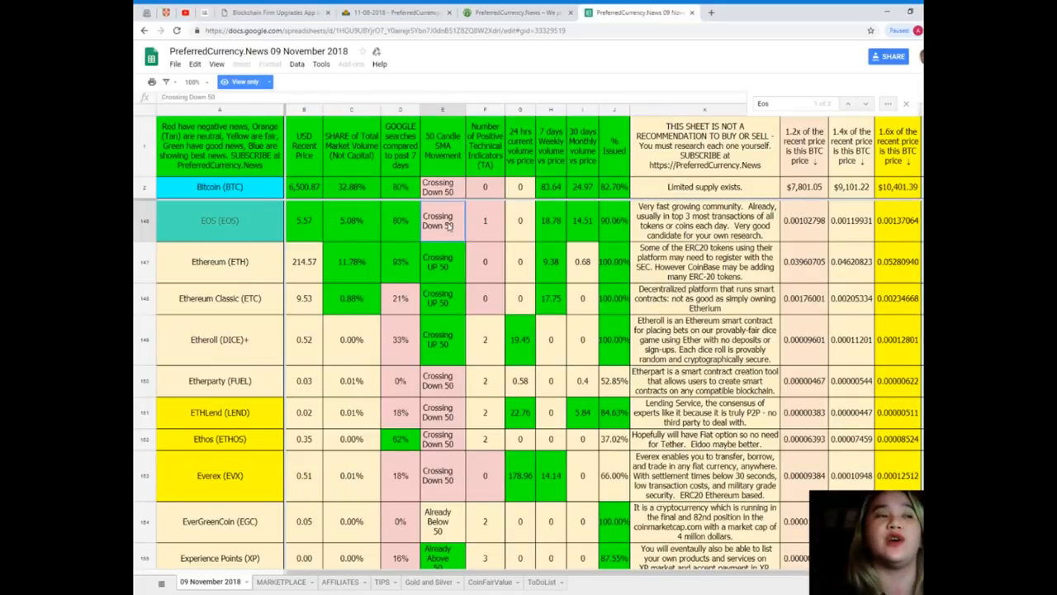
click(486, 222)
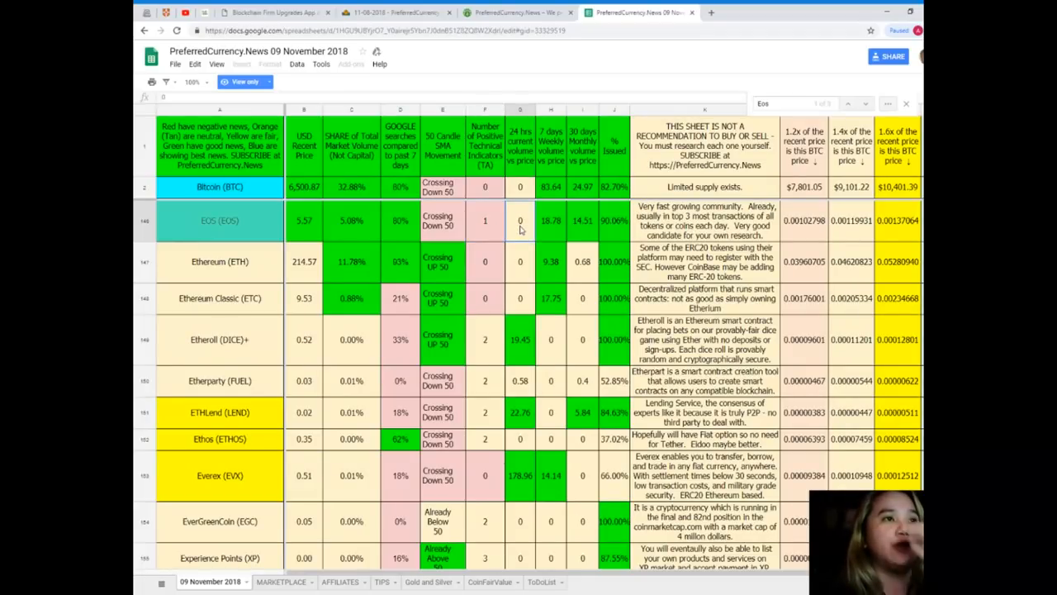
click(551, 222)
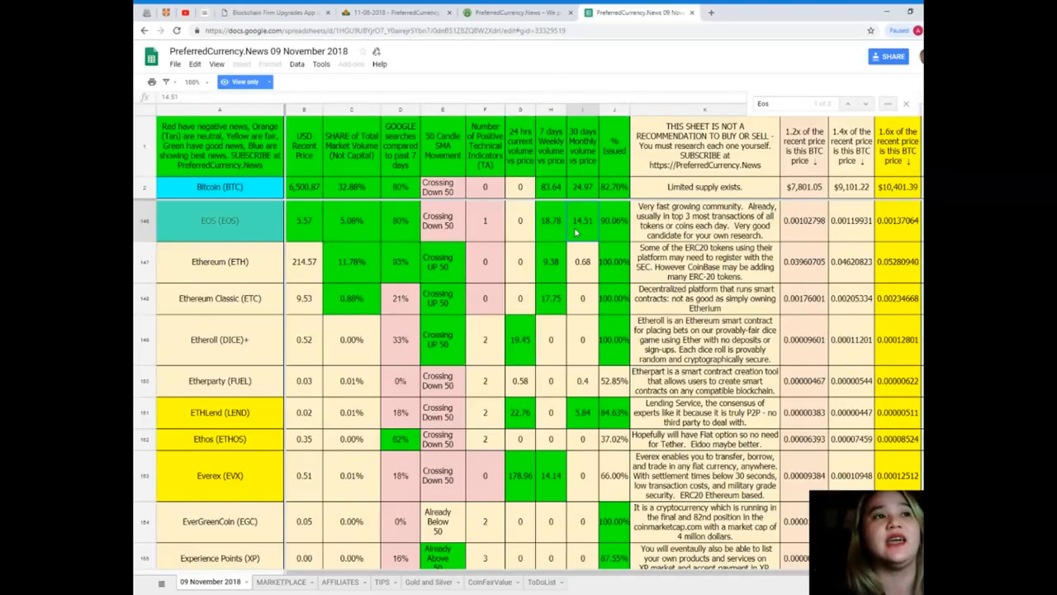
mouse_move(592, 245)
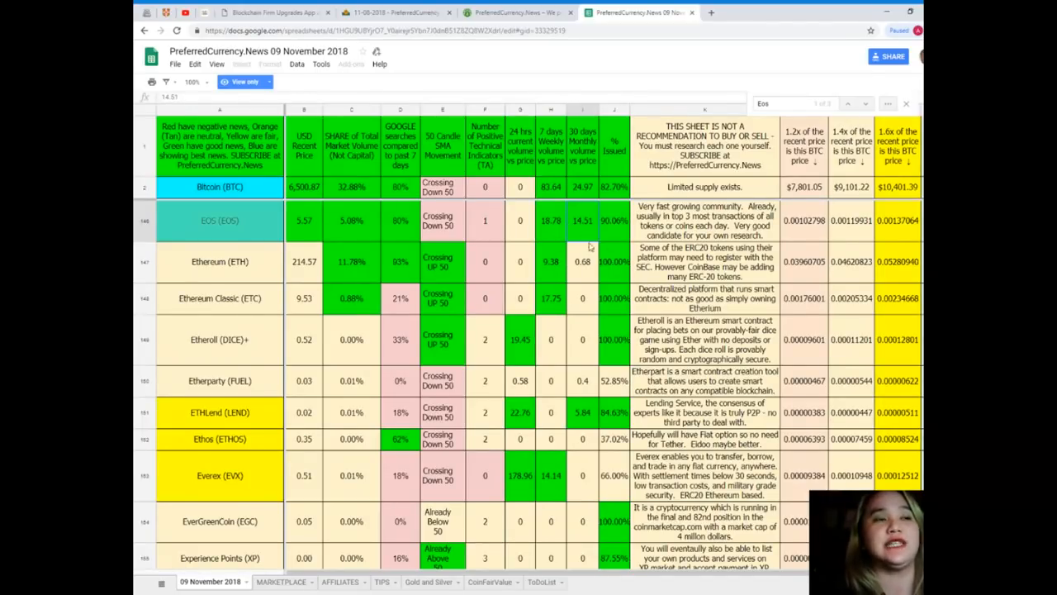
mouse_move(570, 231)
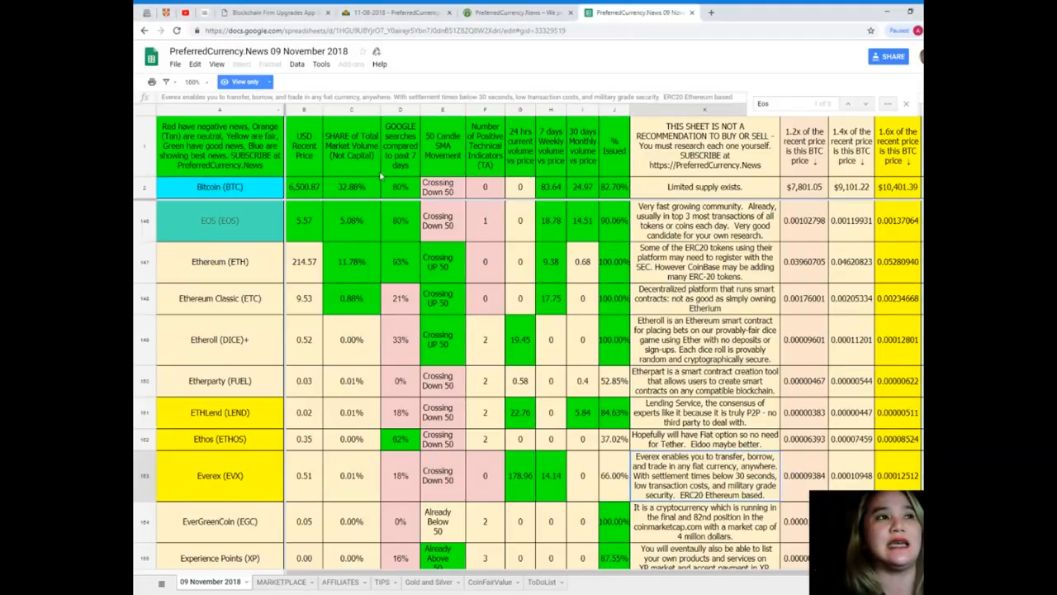
Scroll the research list down to the Divi, Dock and Dogecoin rows
scroll(down, 3)
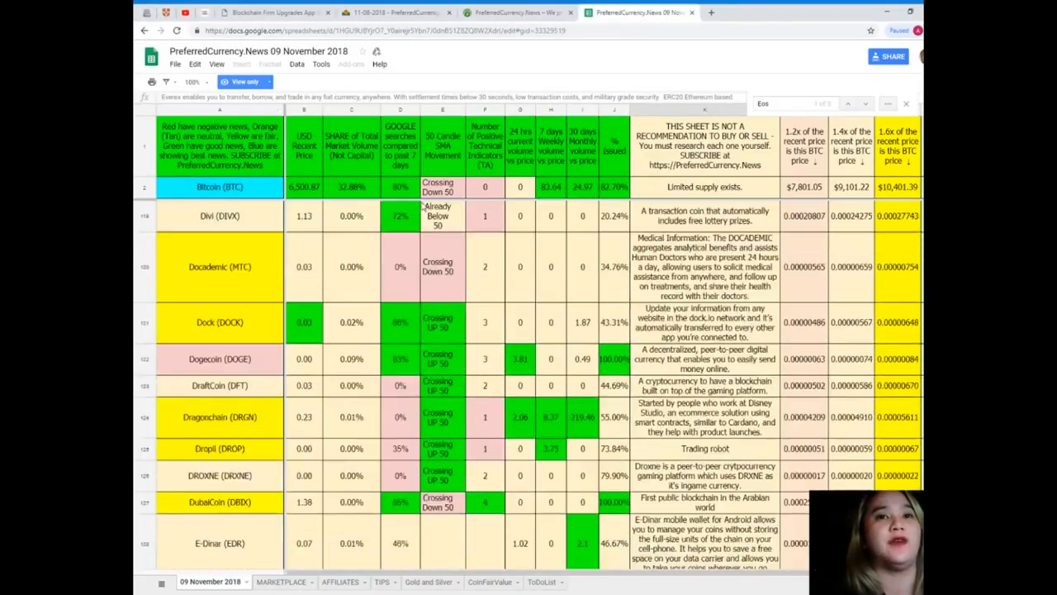
scroll(down, 3)
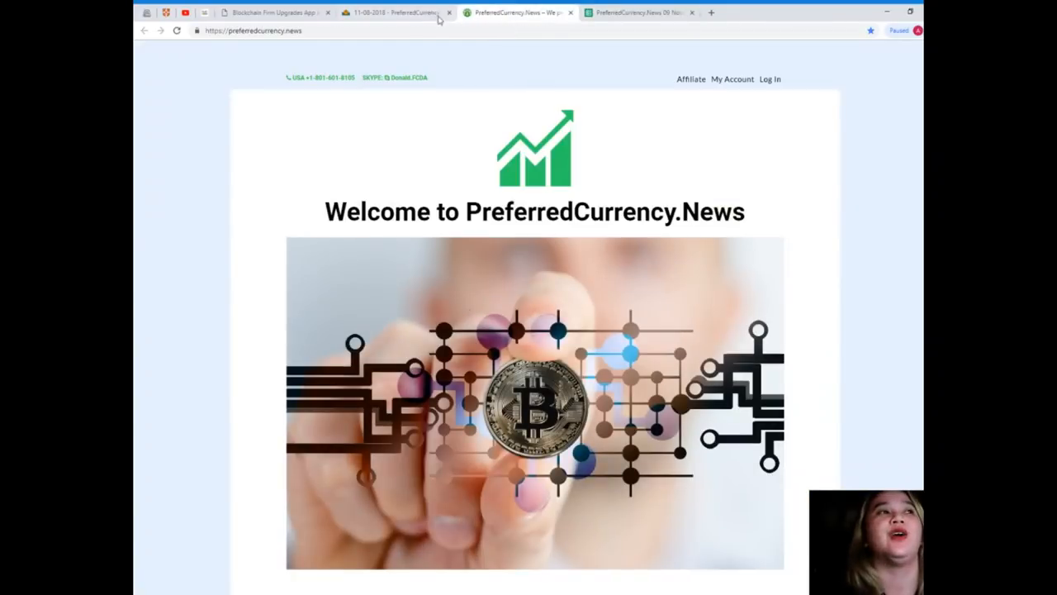
mouse_move(535, 246)
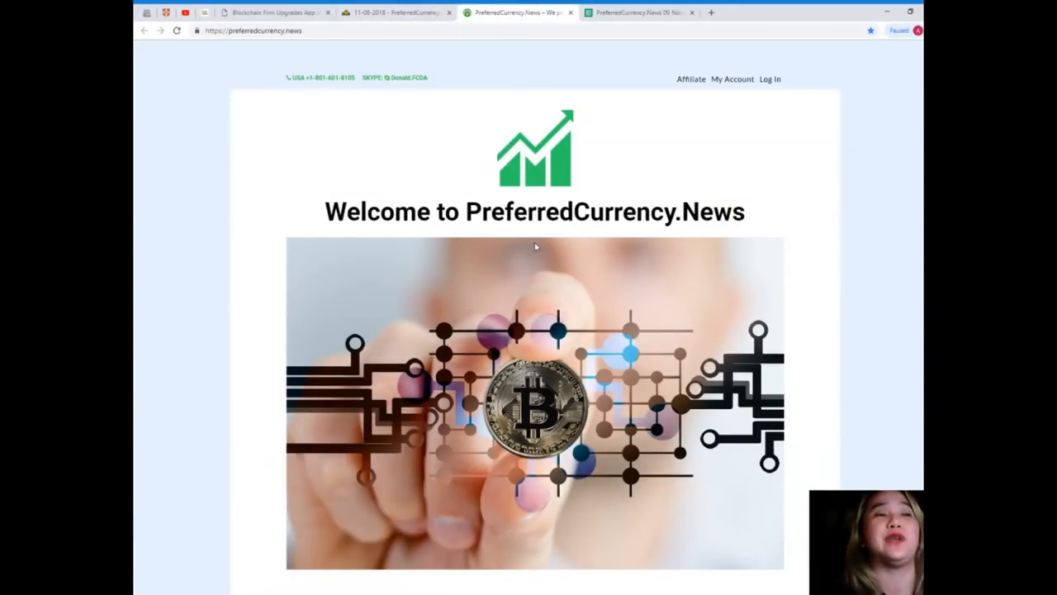
Scroll the homepage down to the Subscribe Now payment options and What we do section
scroll(down, 3)
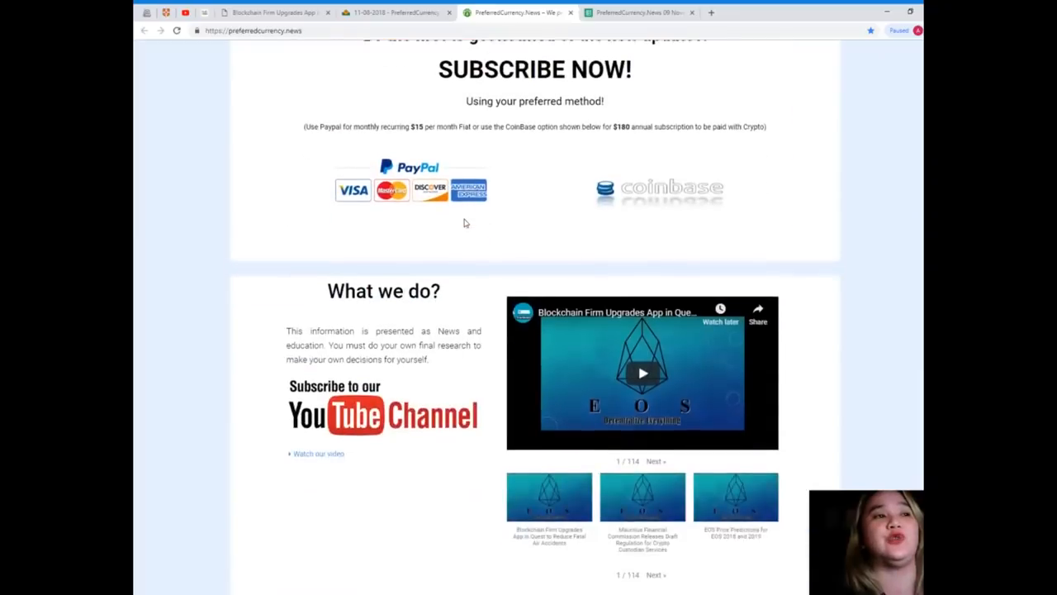